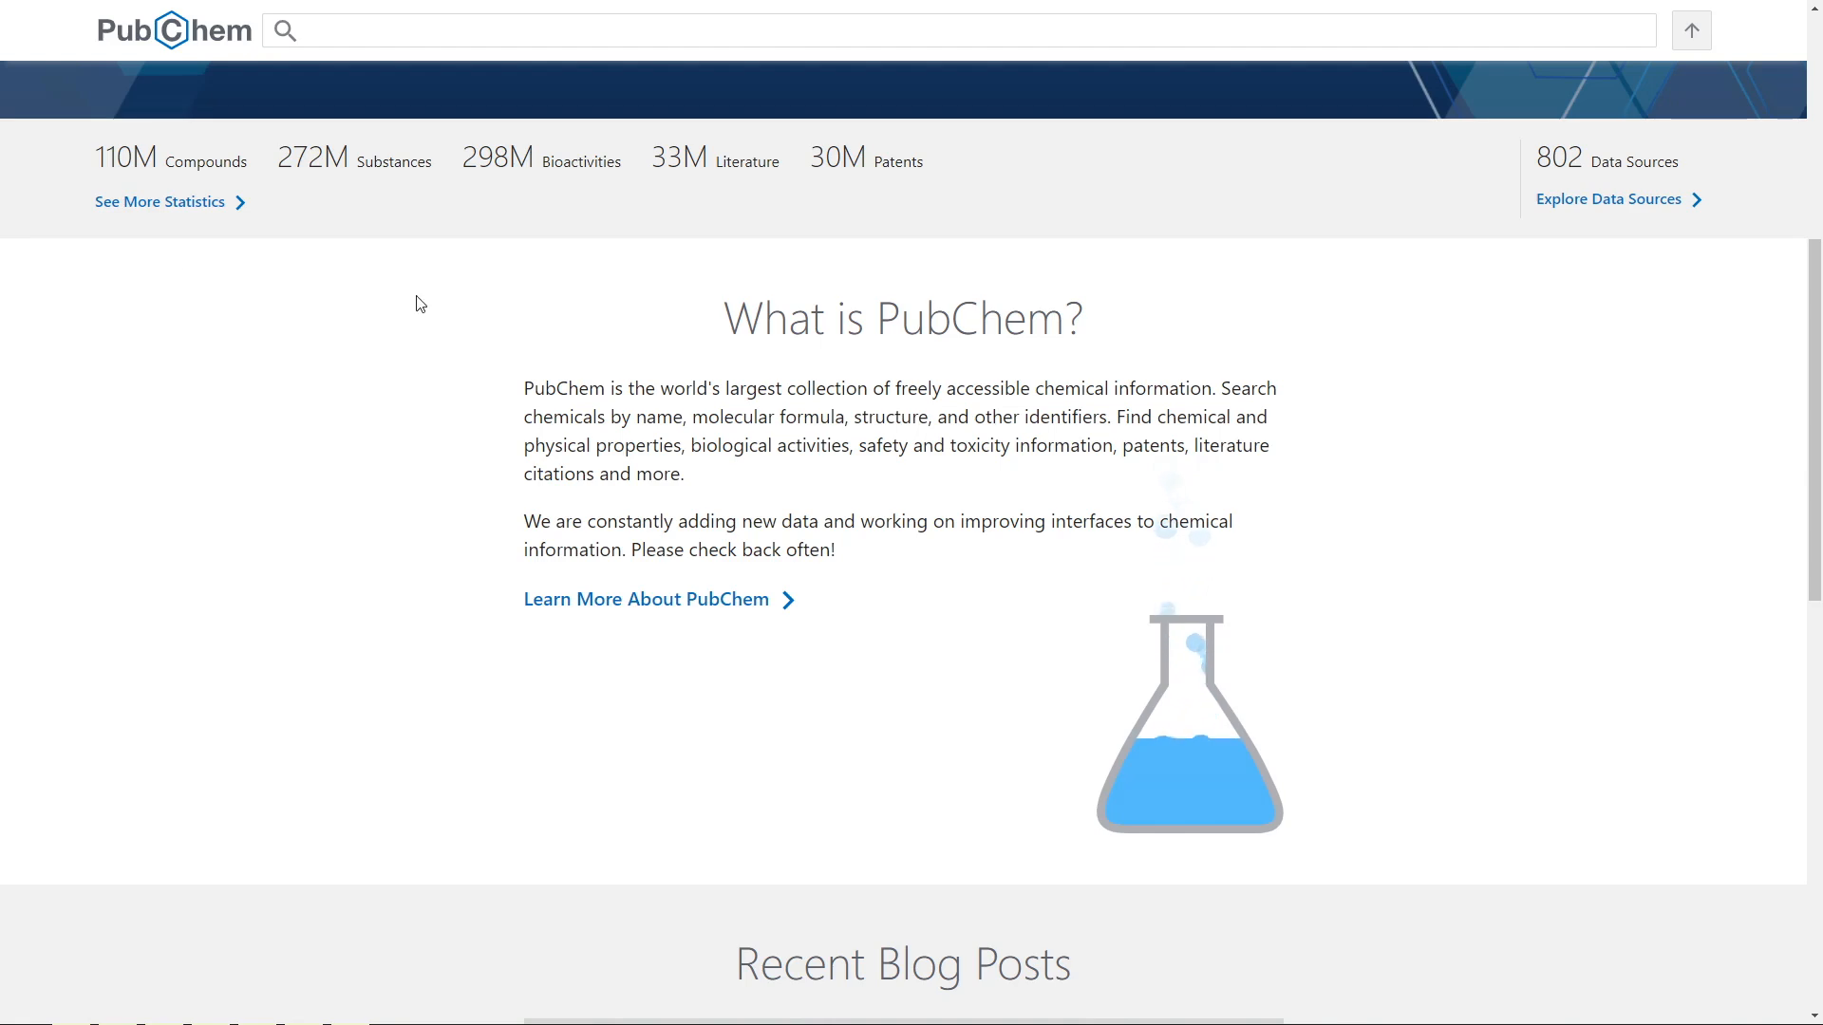
Step: Type 'acetic acid' into the search box at the top of the PubChem home page
{"action": "scroll", "scroll_direction": "up", "scroll_amount": 3}
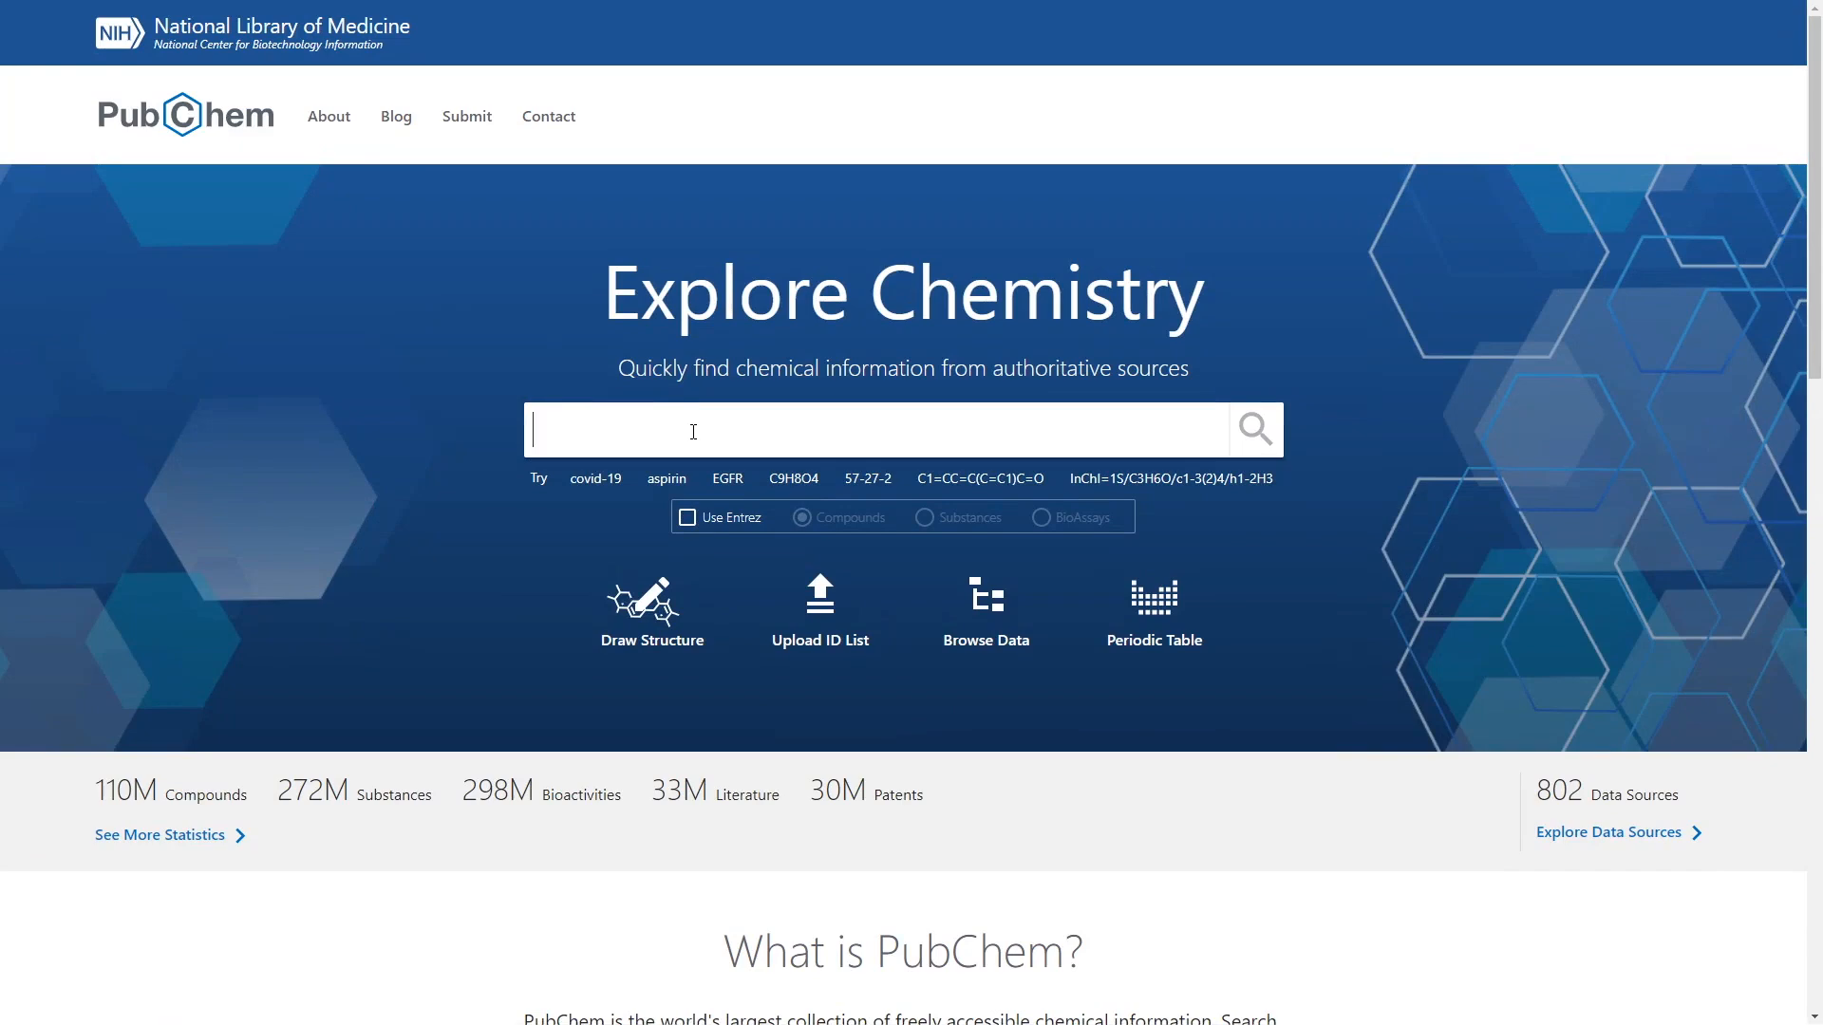
{"action": "type", "text": "ace"}
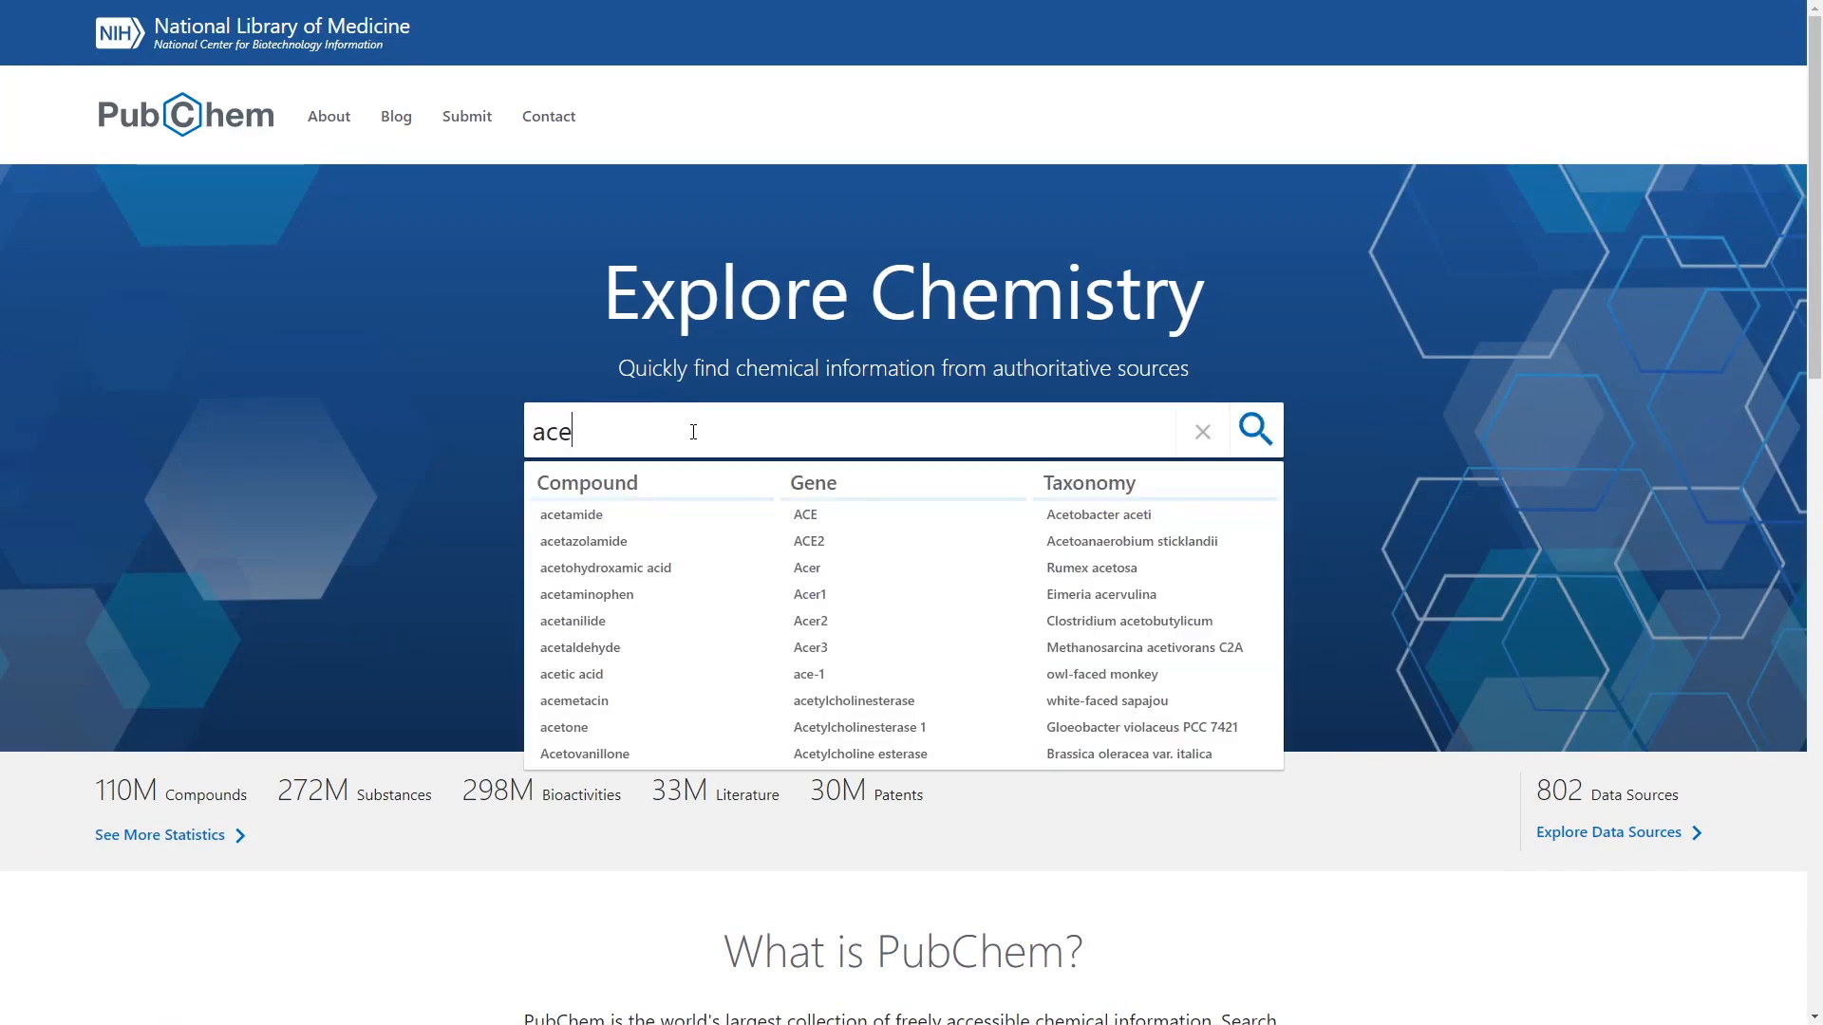
{"action": "type", "text": "tic aci"}
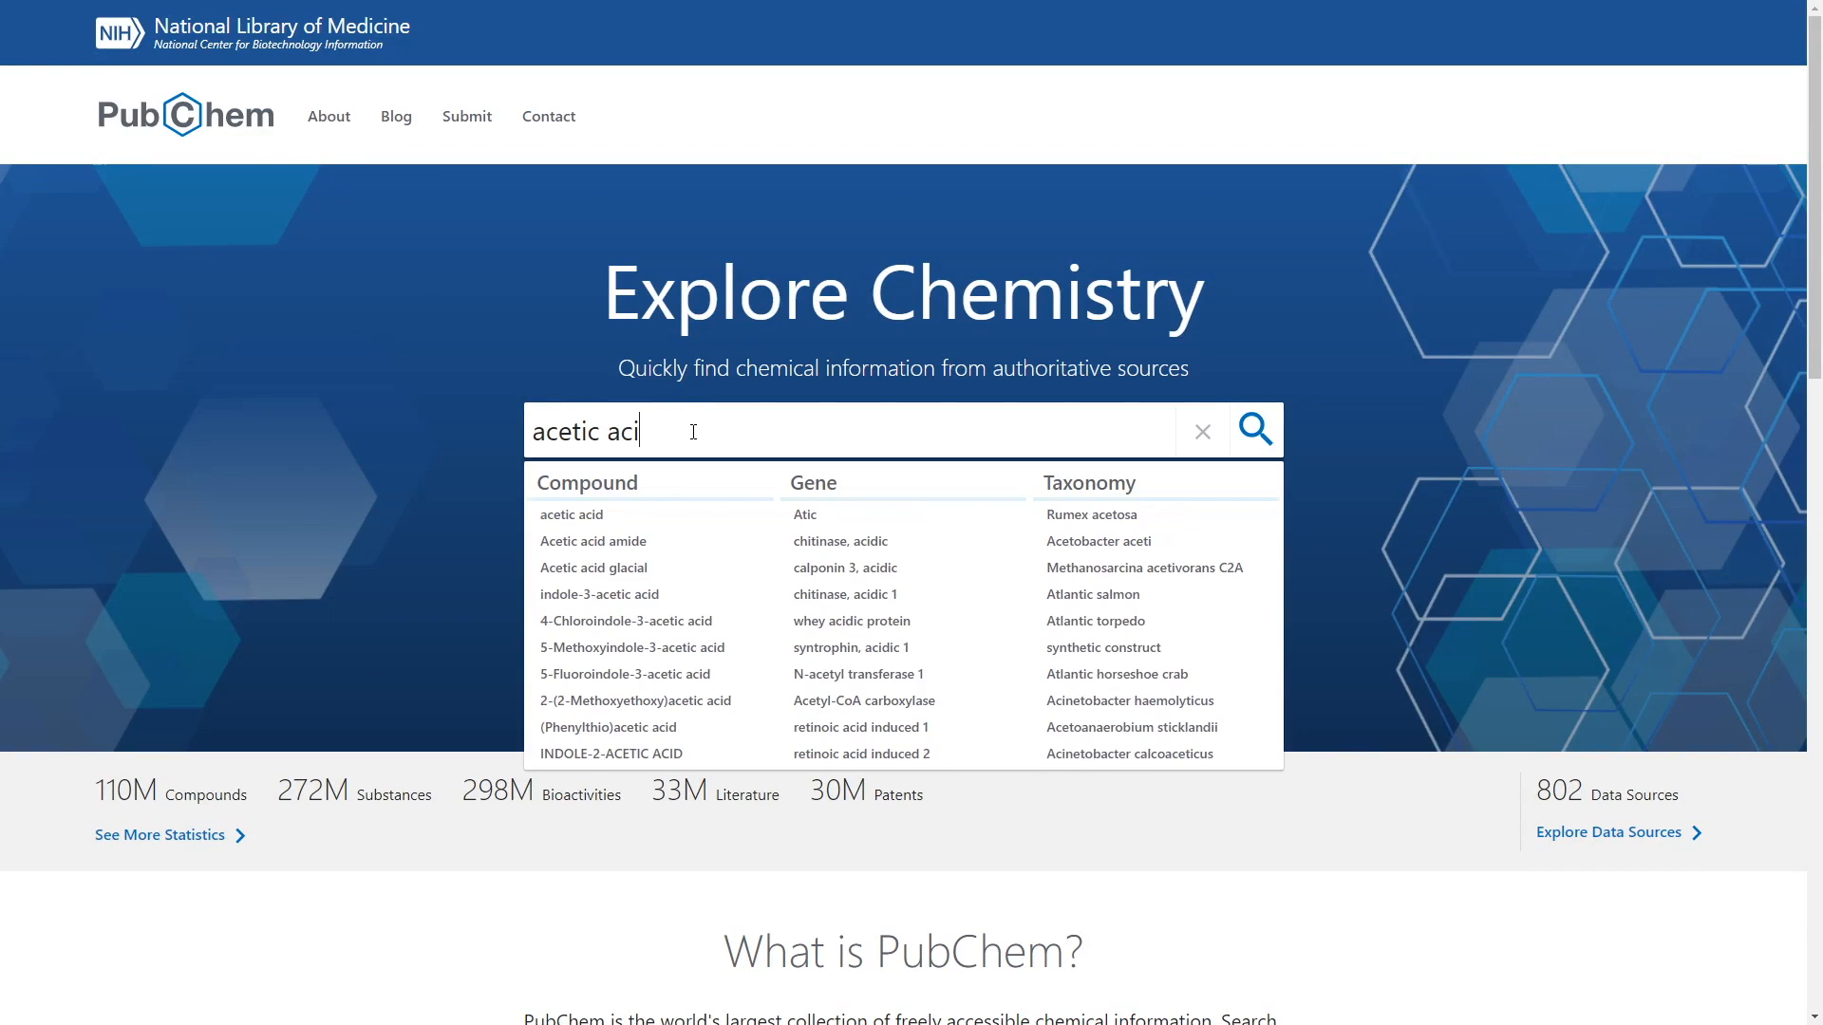
{"action": "type", "text": "d"}
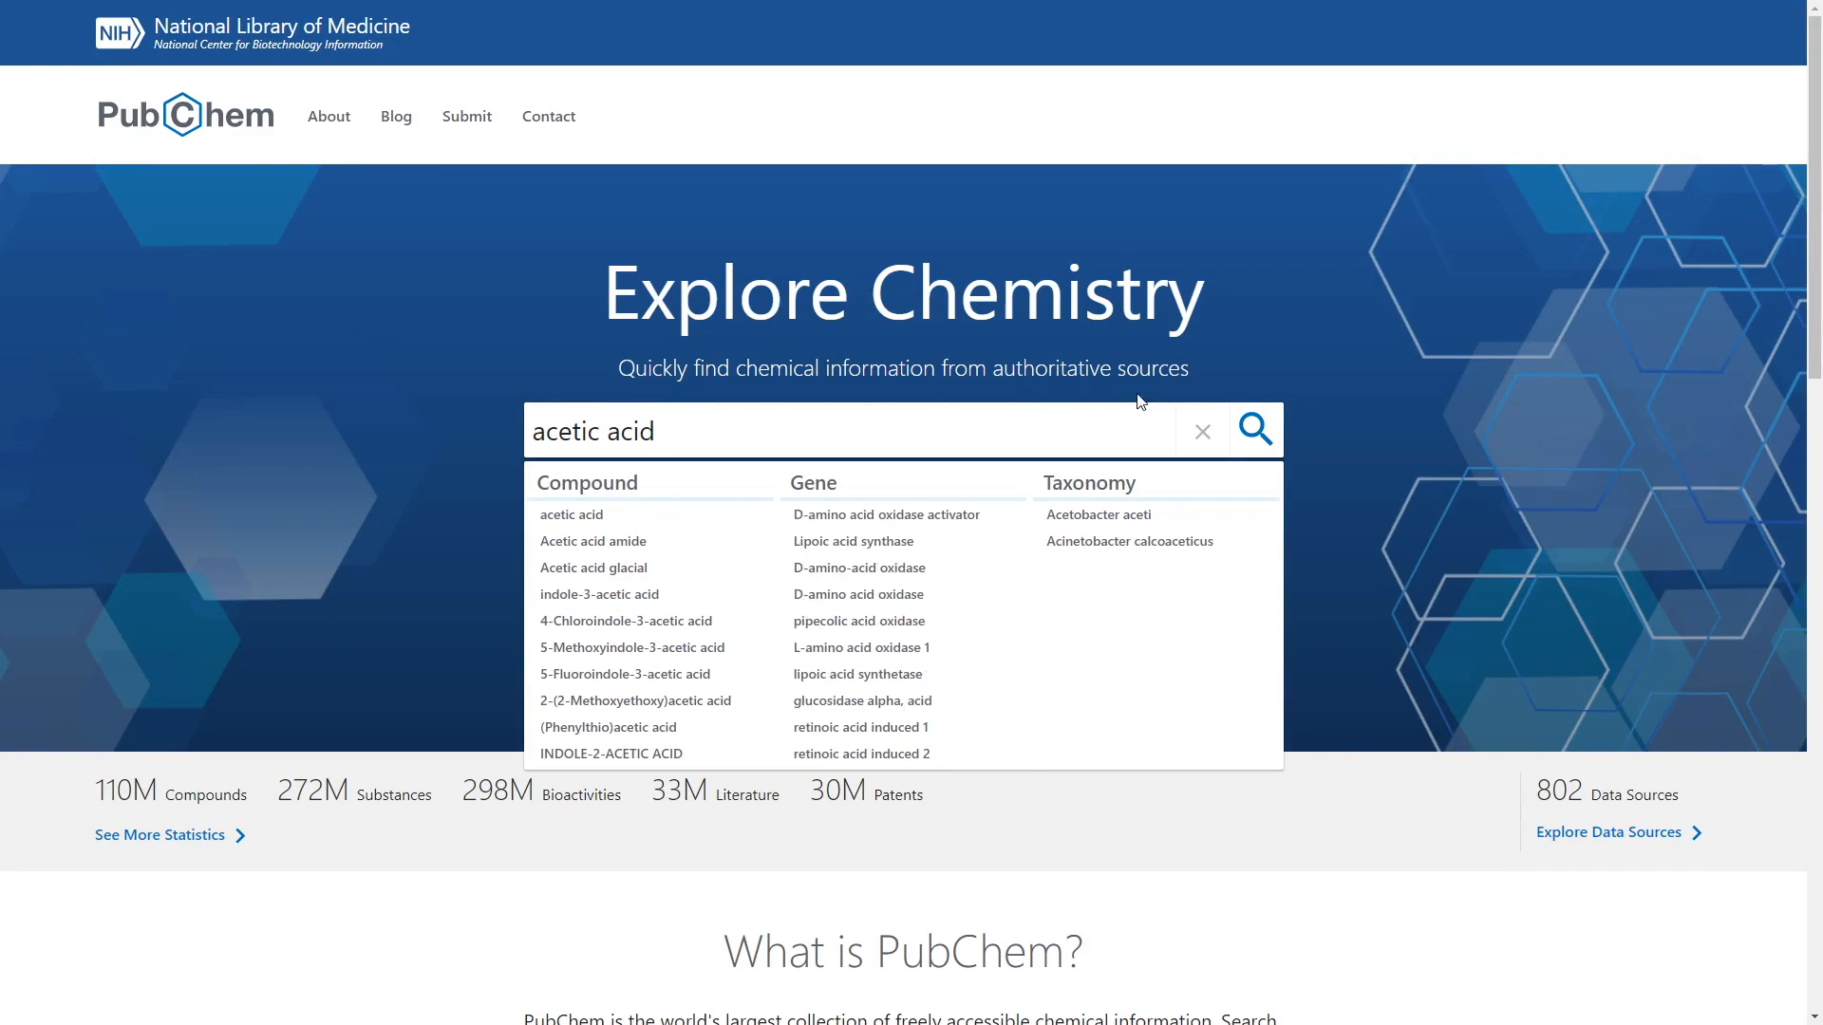
{"action": "mouse_move", "coordinate": [1253, 430]}
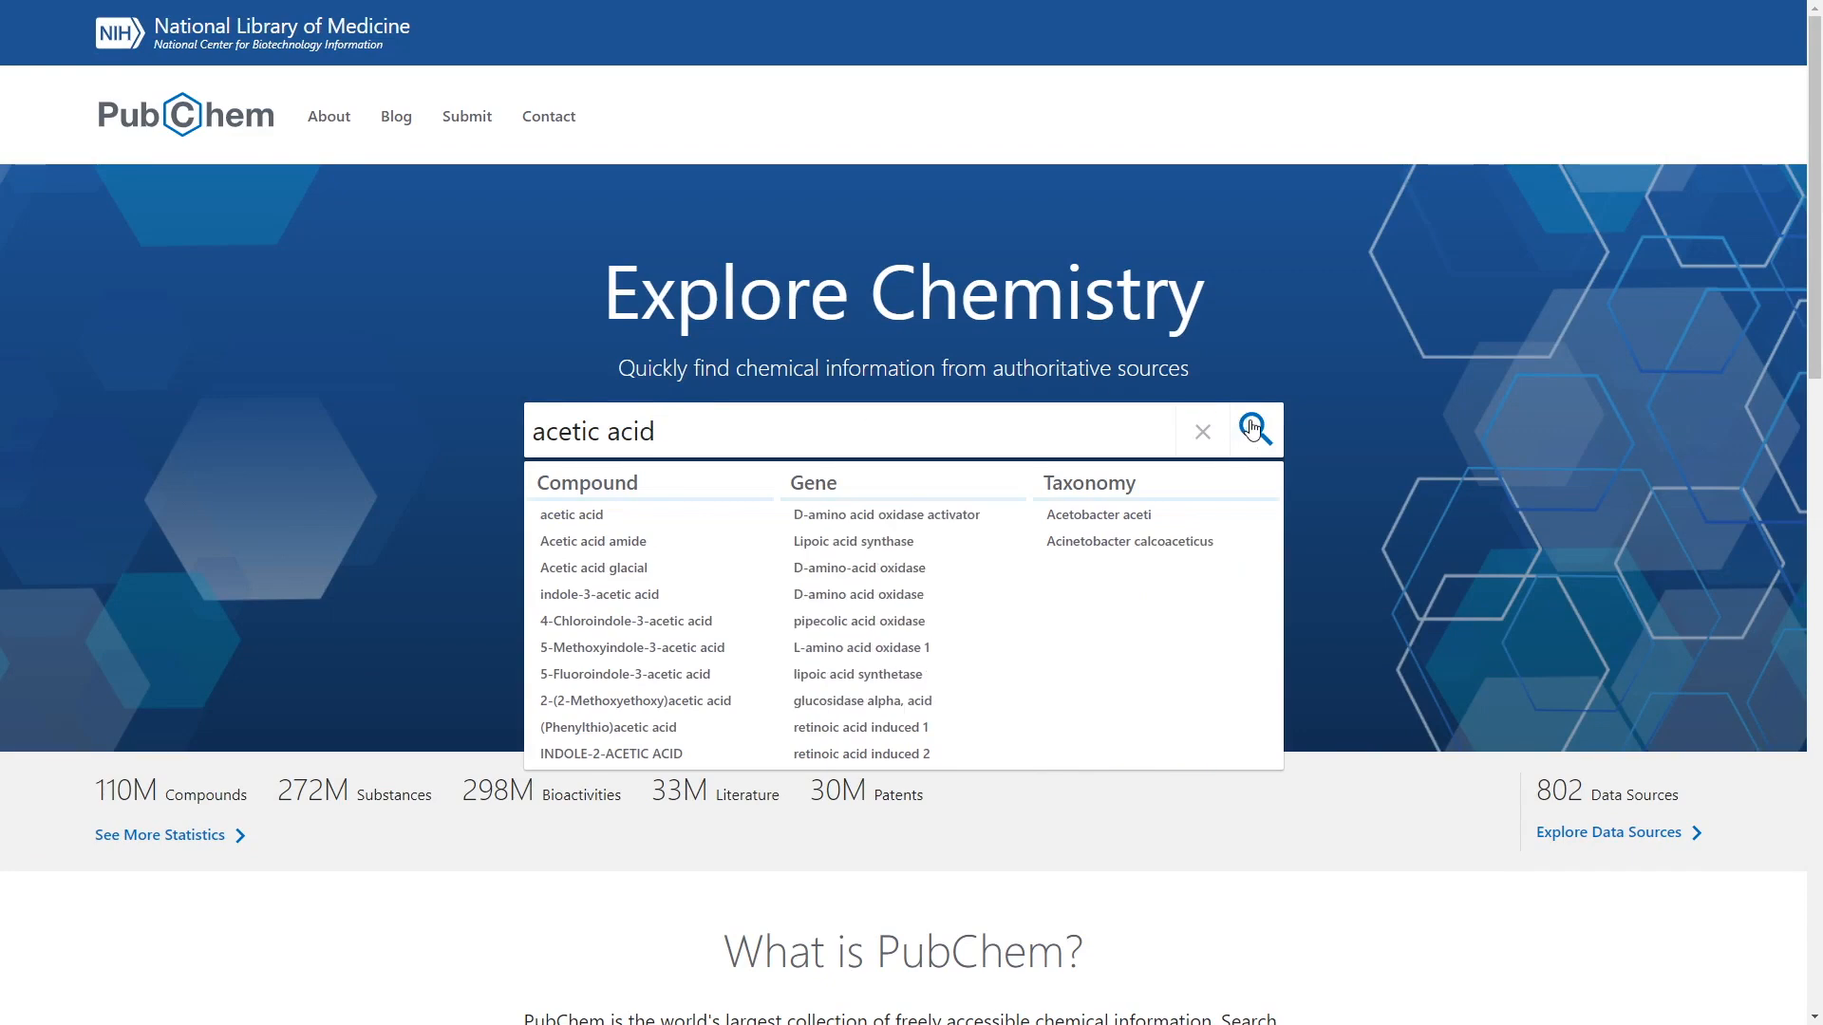
Step: Submit the 'acetic acid' query to list results with Acetic Acid (CID 176) as best match
{"action": "left_click", "coordinate": [1254, 430]}
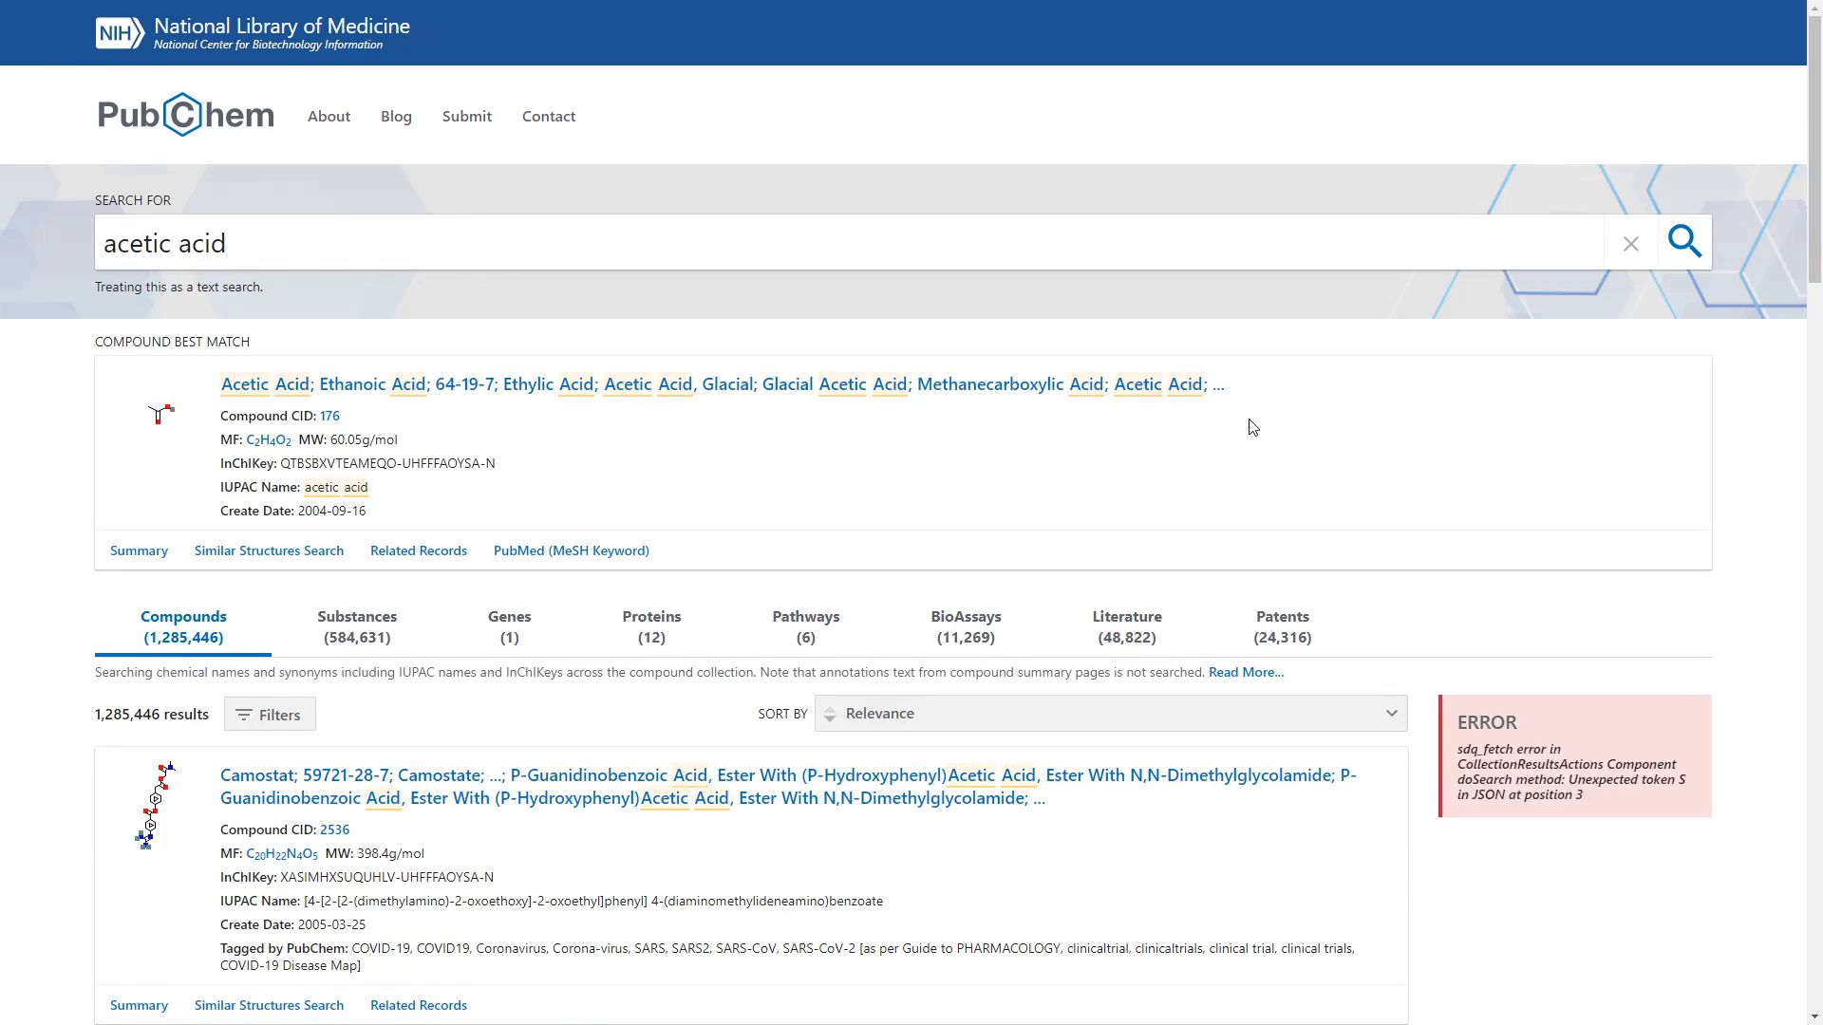
{"action": "mouse_move", "coordinate": [393, 369]}
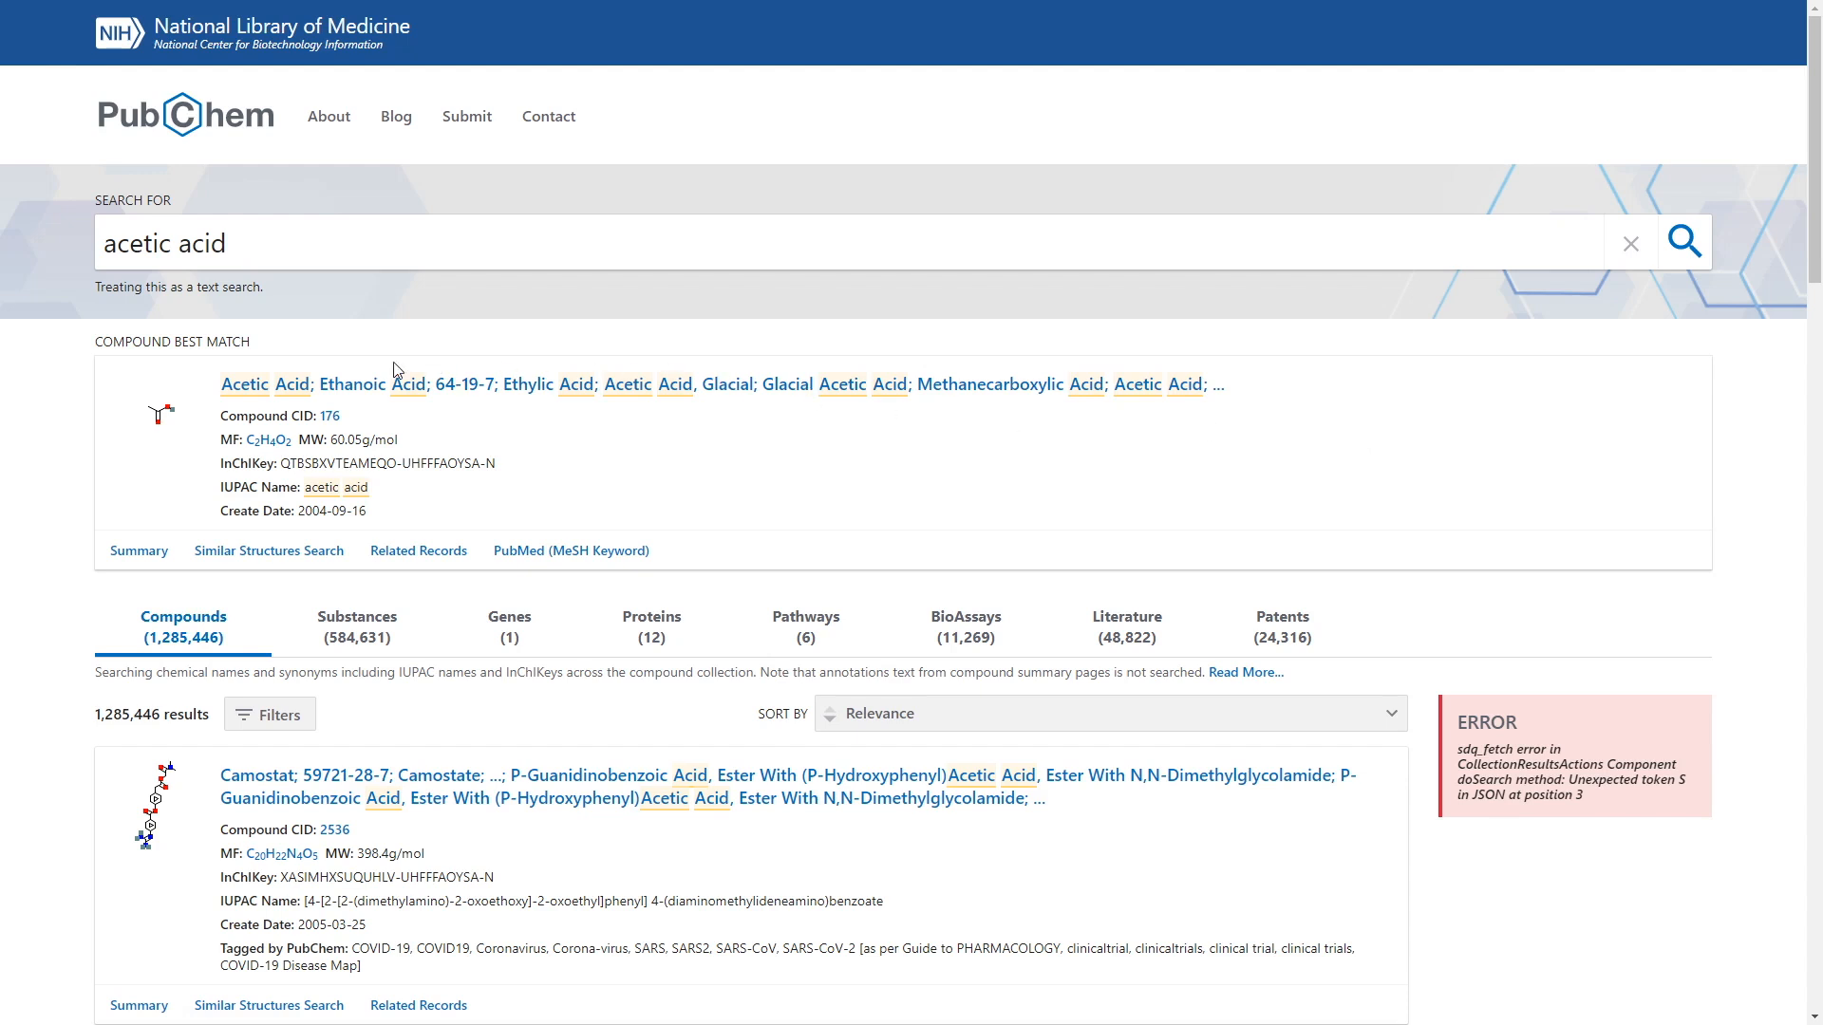
{"action": "mouse_move", "coordinate": [264, 384]}
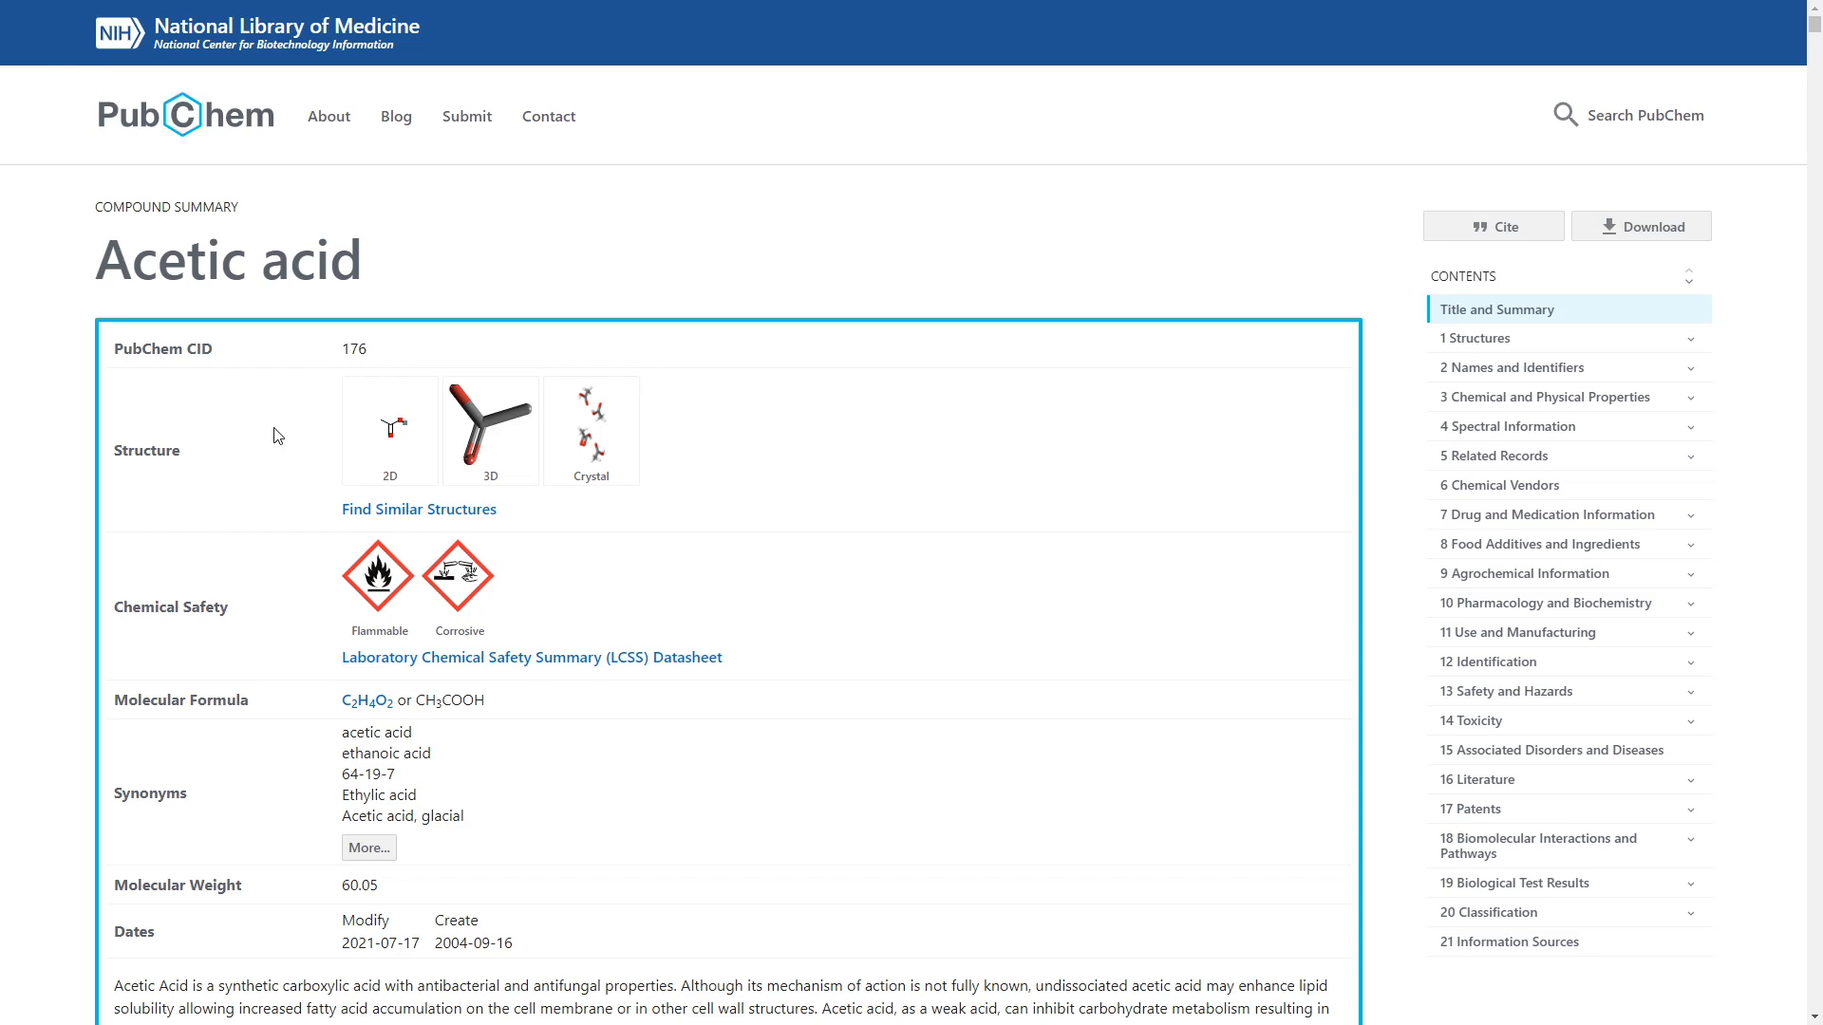
{"action": "mouse_move", "coordinate": [1379, 988]}
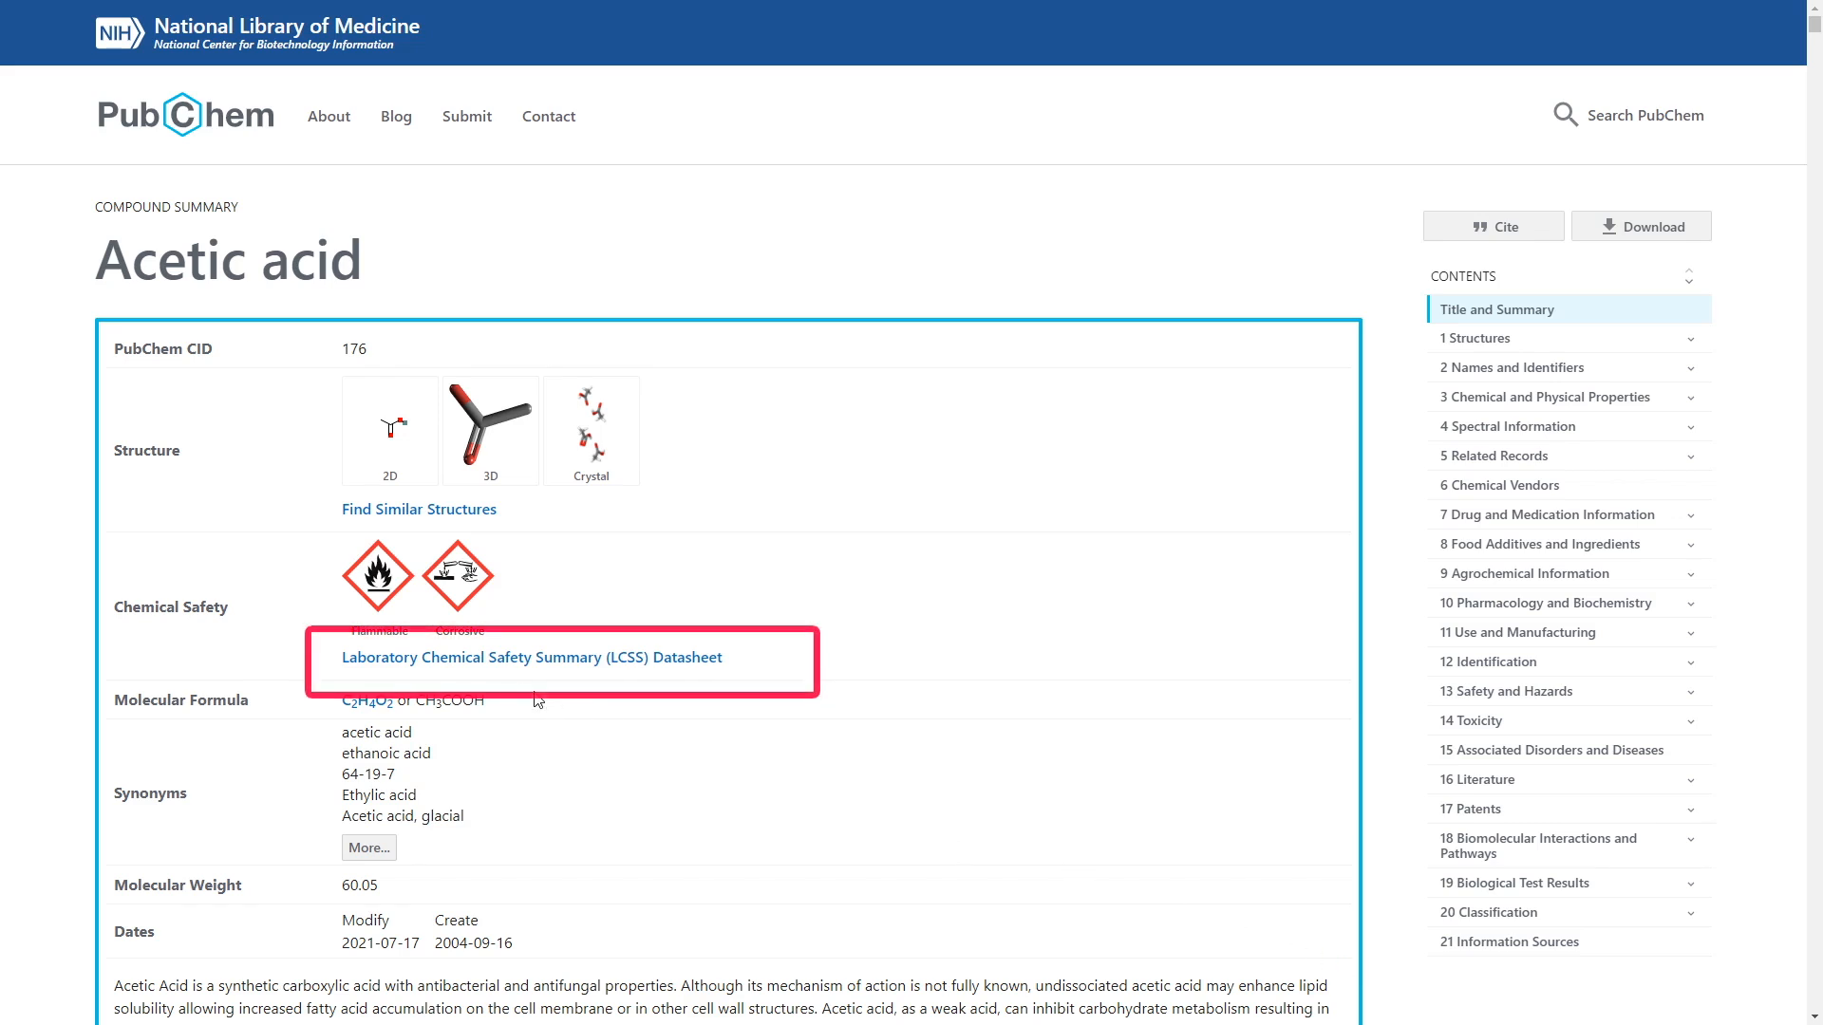
{"action": "mouse_move", "coordinate": [488, 667]}
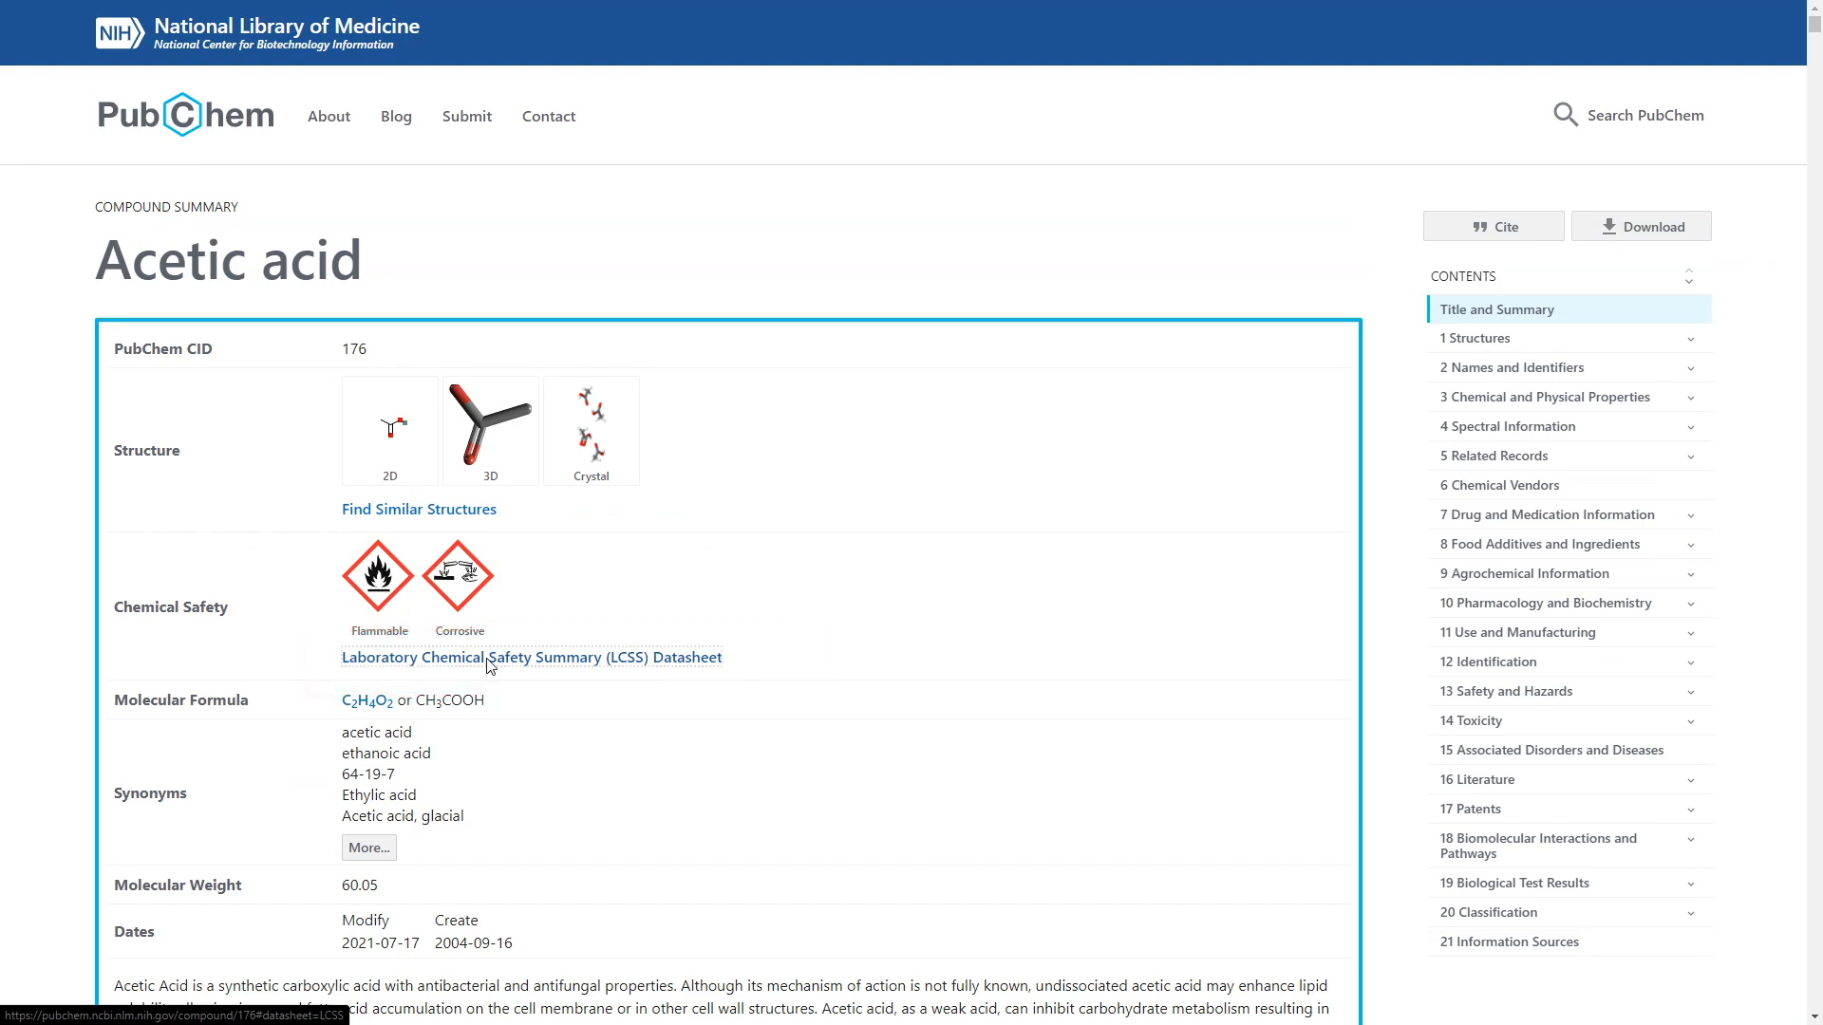
Step: Open the LCSS Datasheet and scroll to GHS Classification with its Danger signal and hazard statements
{"action": "left_click", "coordinate": [530, 656]}
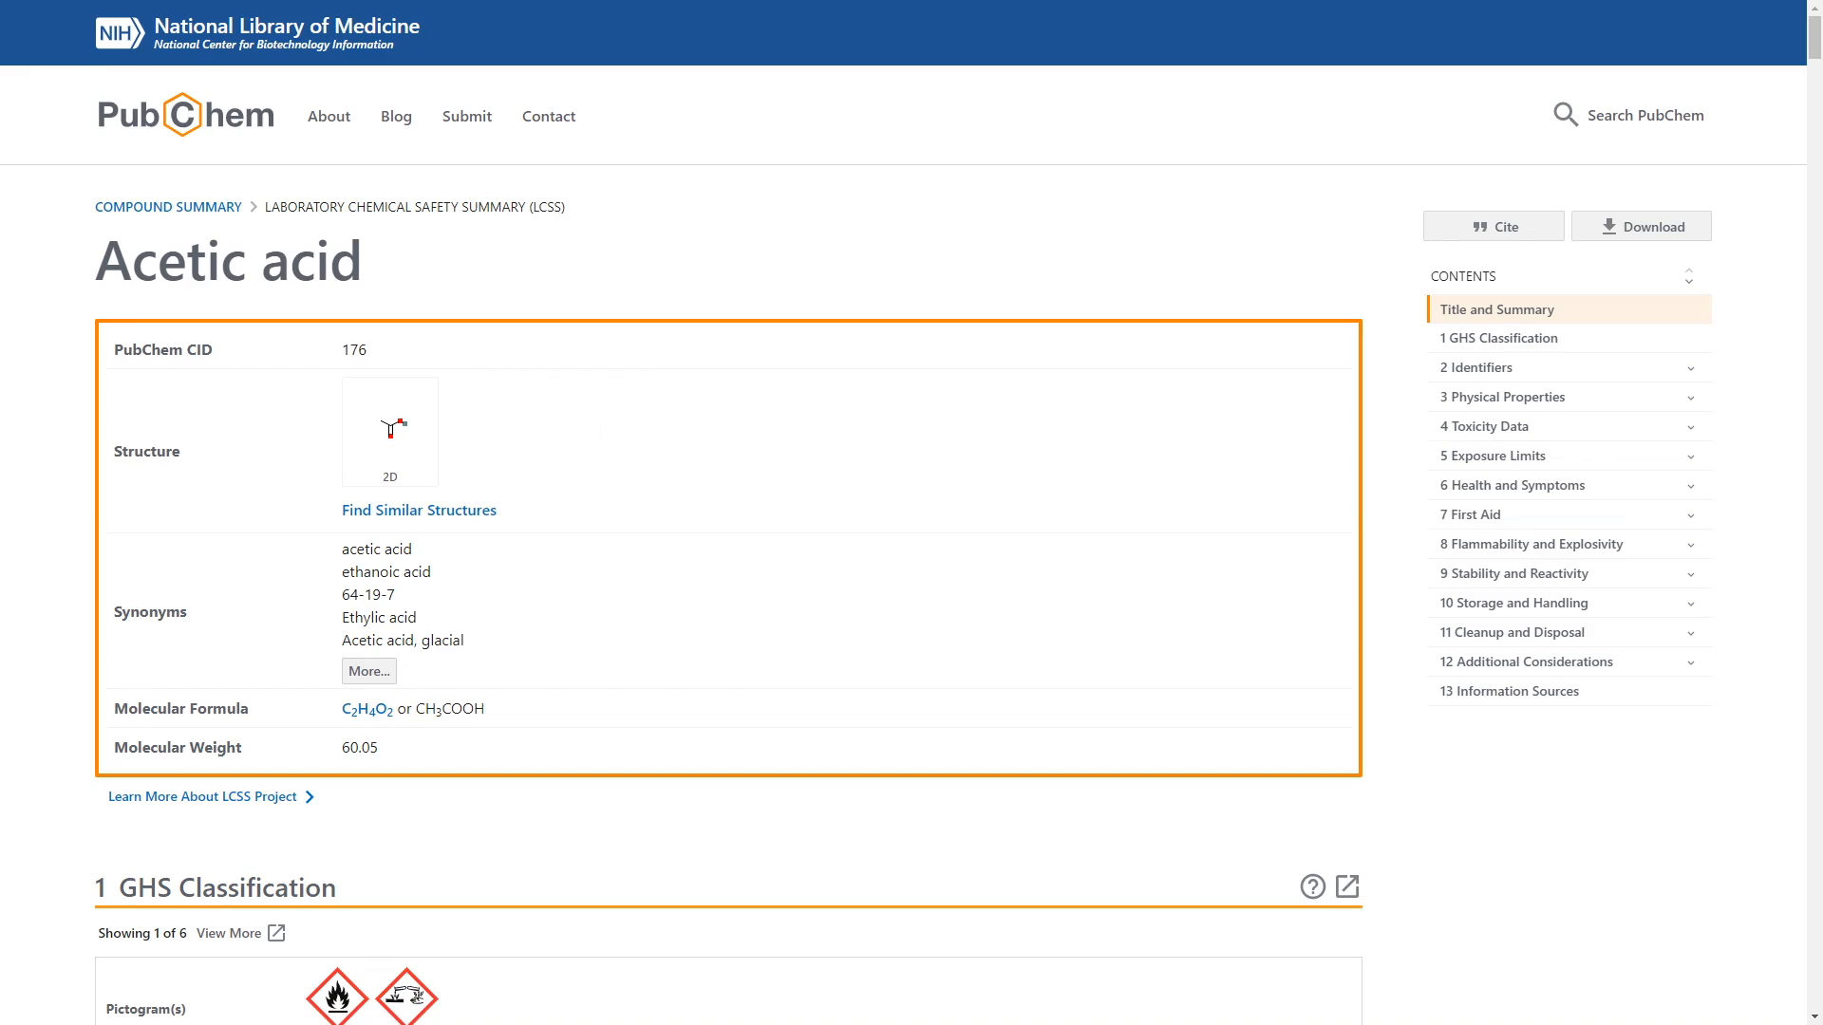
{"action": "scroll", "scroll_direction": "down", "scroll_amount": 3}
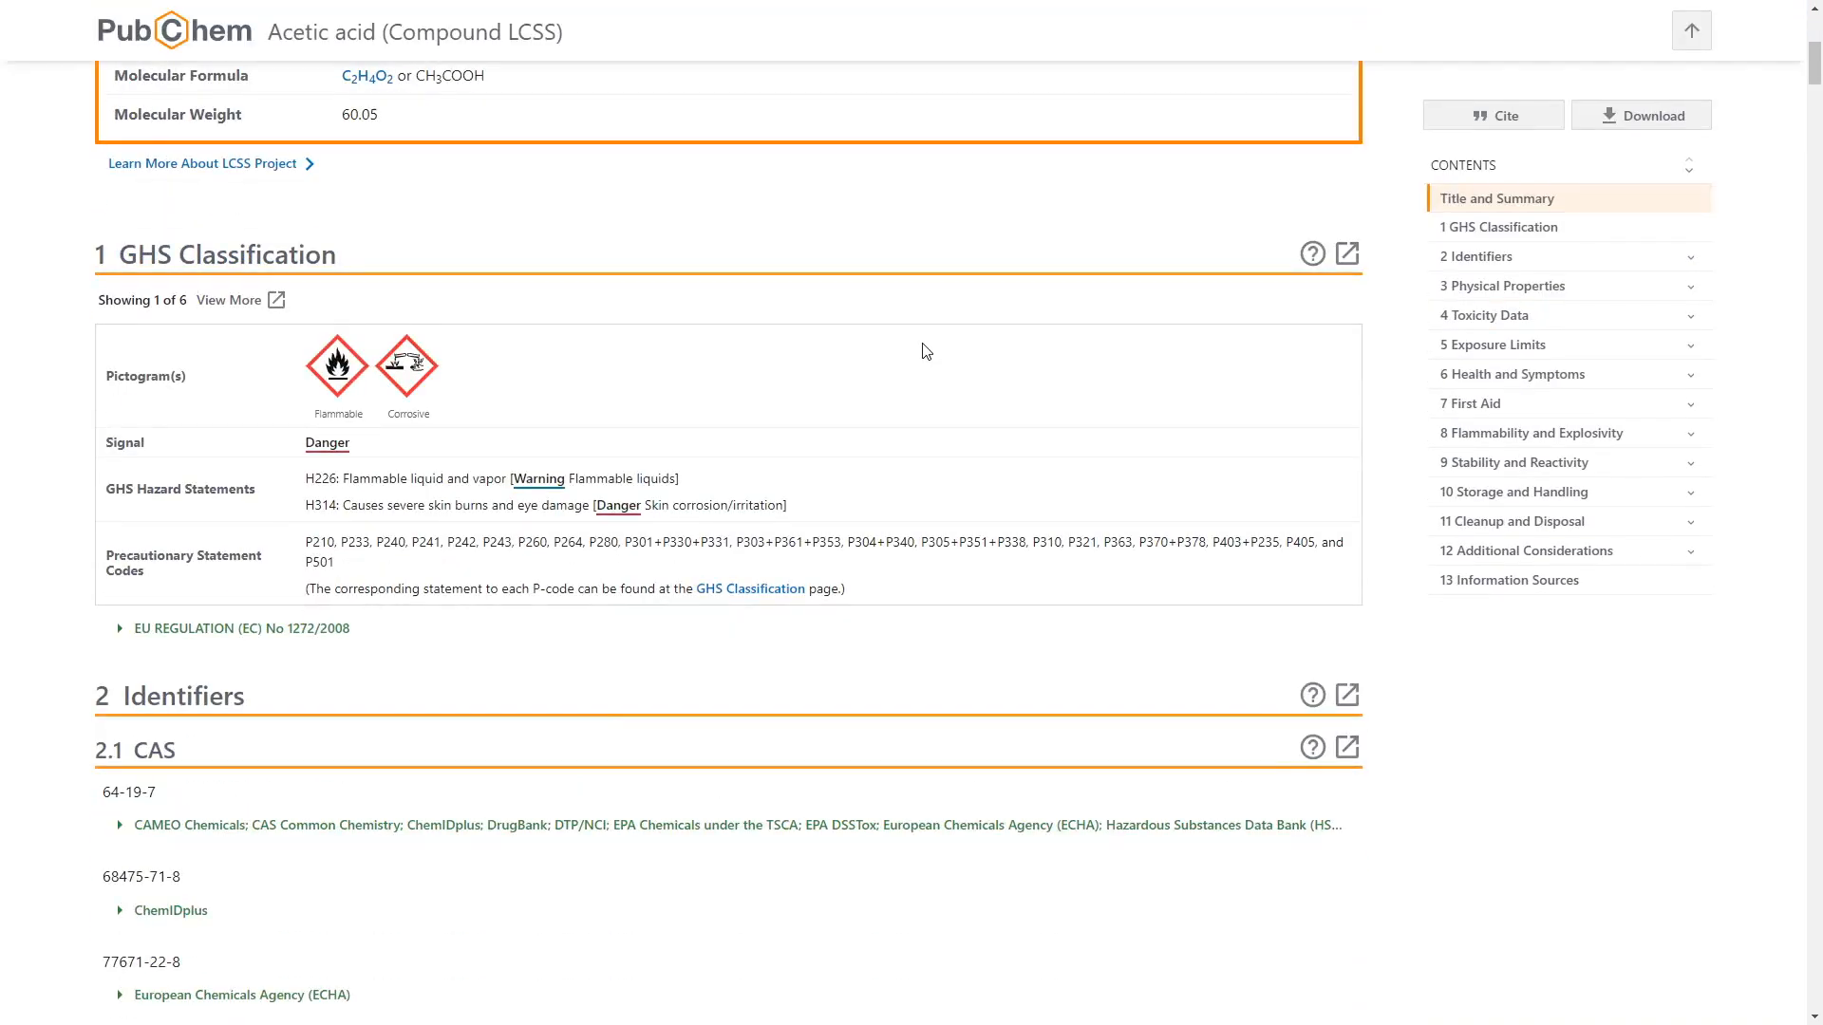
{"action": "mouse_move", "coordinate": [906, 351]}
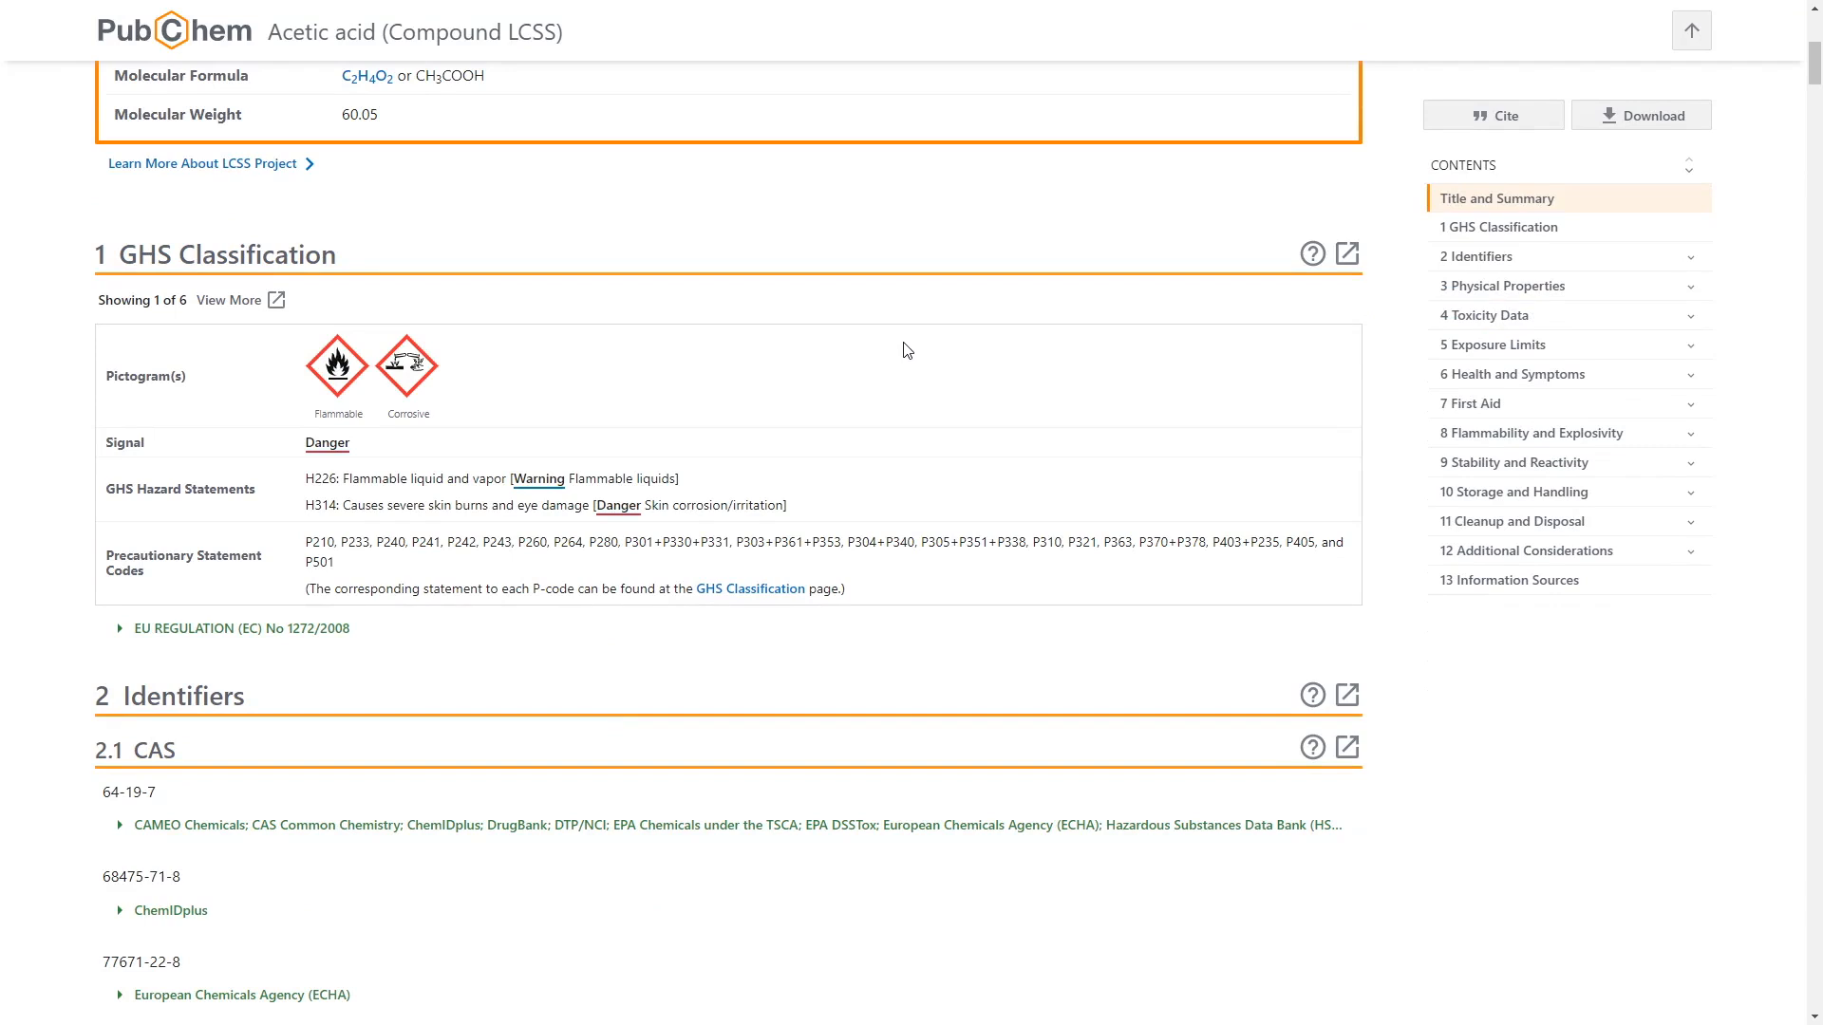
{"action": "mouse_move", "coordinate": [231, 300]}
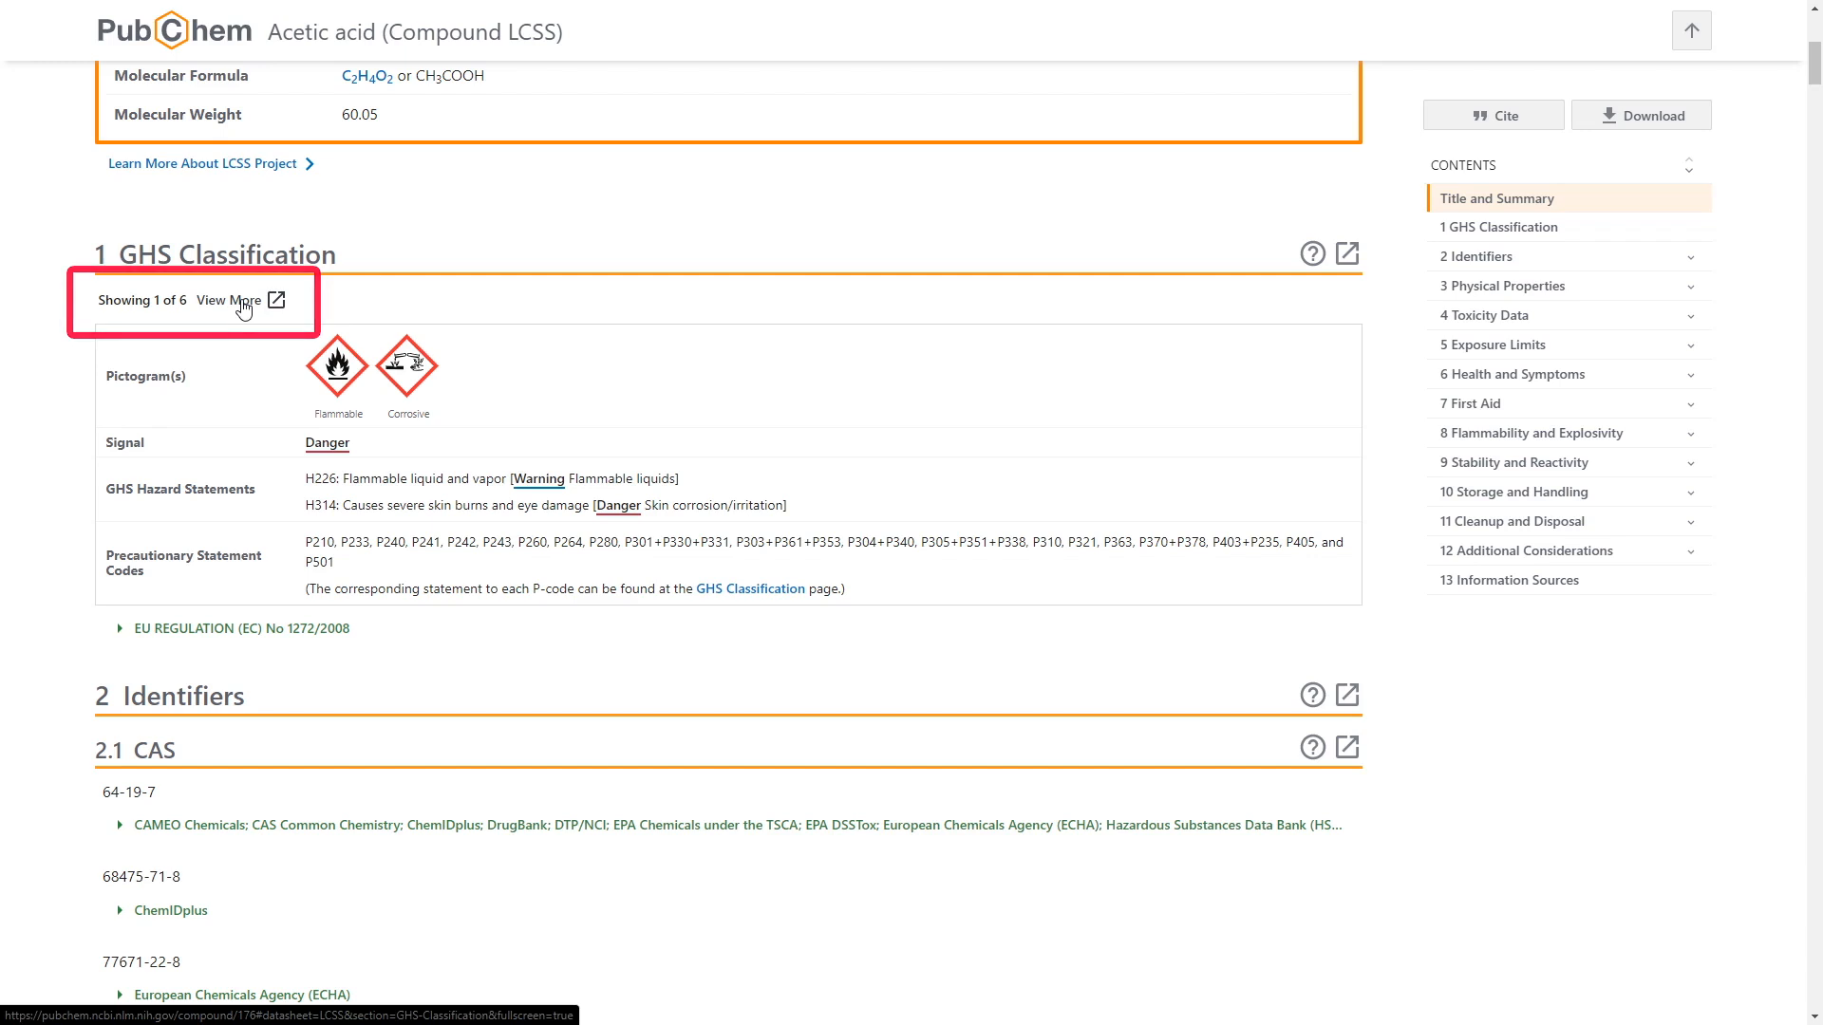
{"action": "mouse_move", "coordinate": [243, 309]}
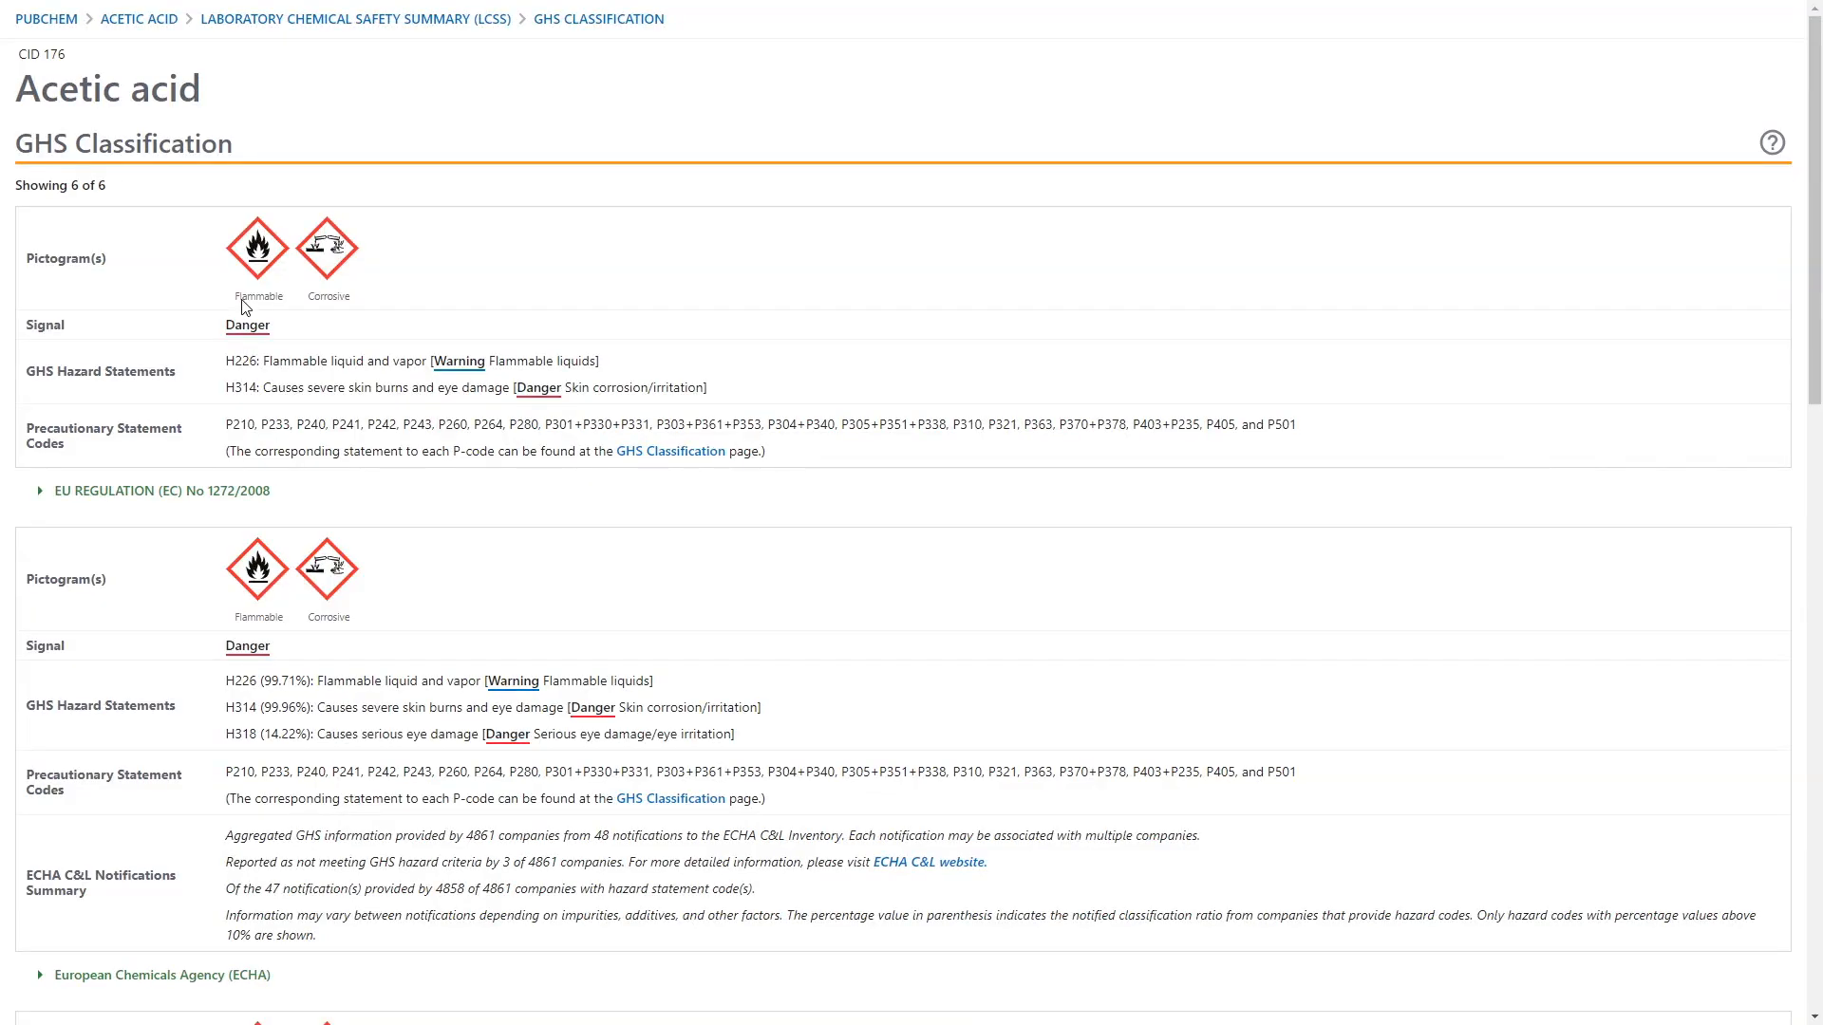
Step: Scroll through the full GHS Classification list of six source records, including ECHA's summary
{"action": "scroll", "scroll_direction": "down", "scroll_amount": 3}
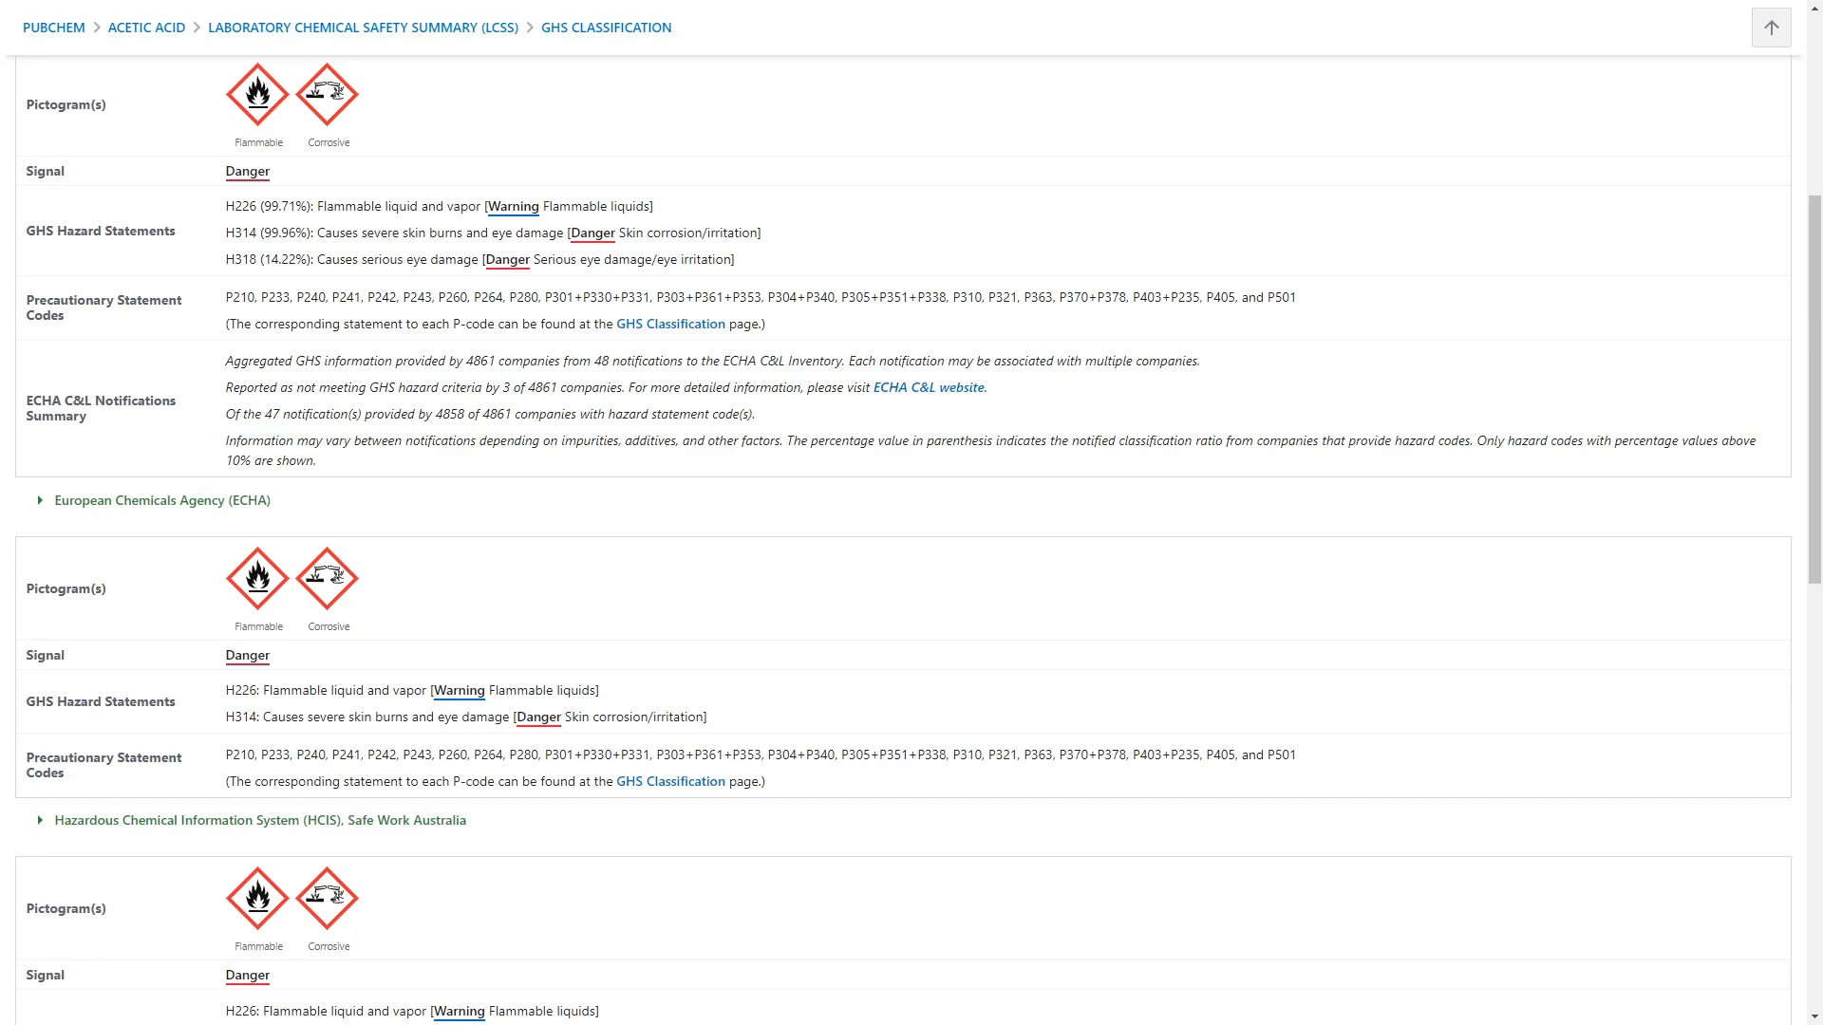
Step: Expand the NITE-CMC (FY2009) source details, then return to the acetic acid LCSS datasheet
{"action": "scroll", "scroll_direction": "down", "scroll_amount": 3}
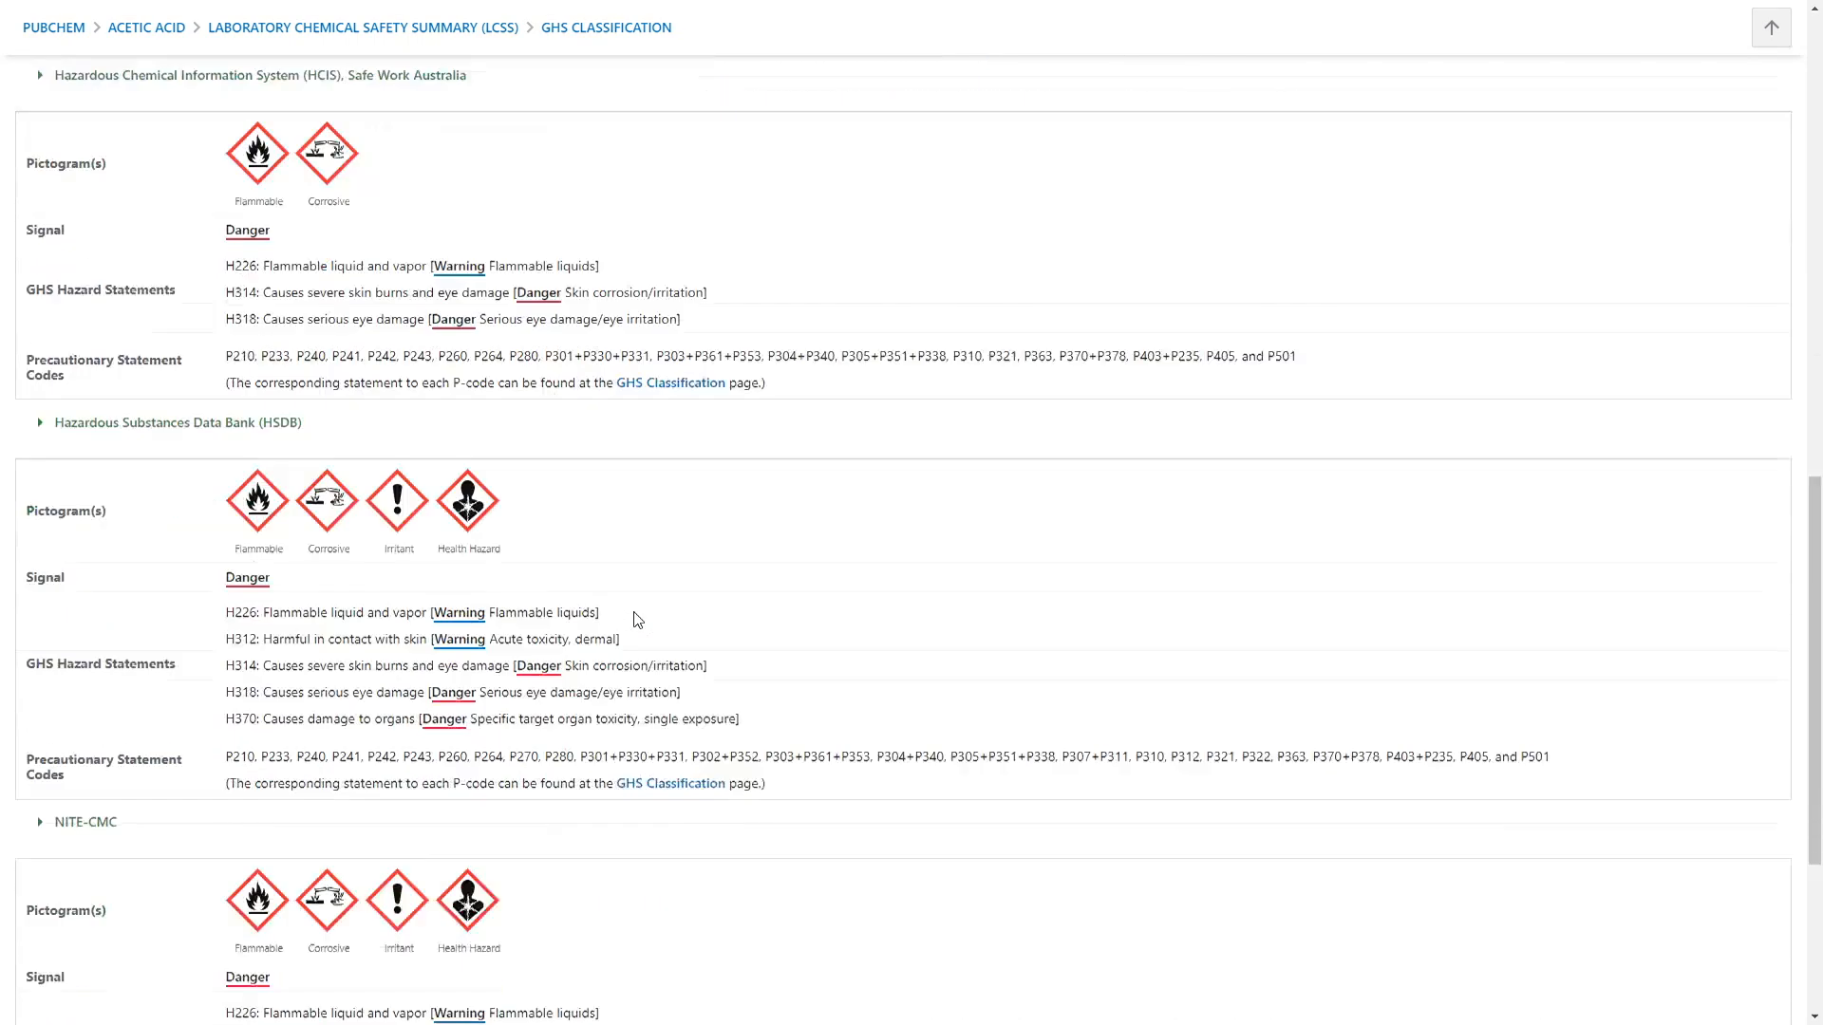
{"action": "scroll", "scroll_direction": "down", "scroll_amount": 3}
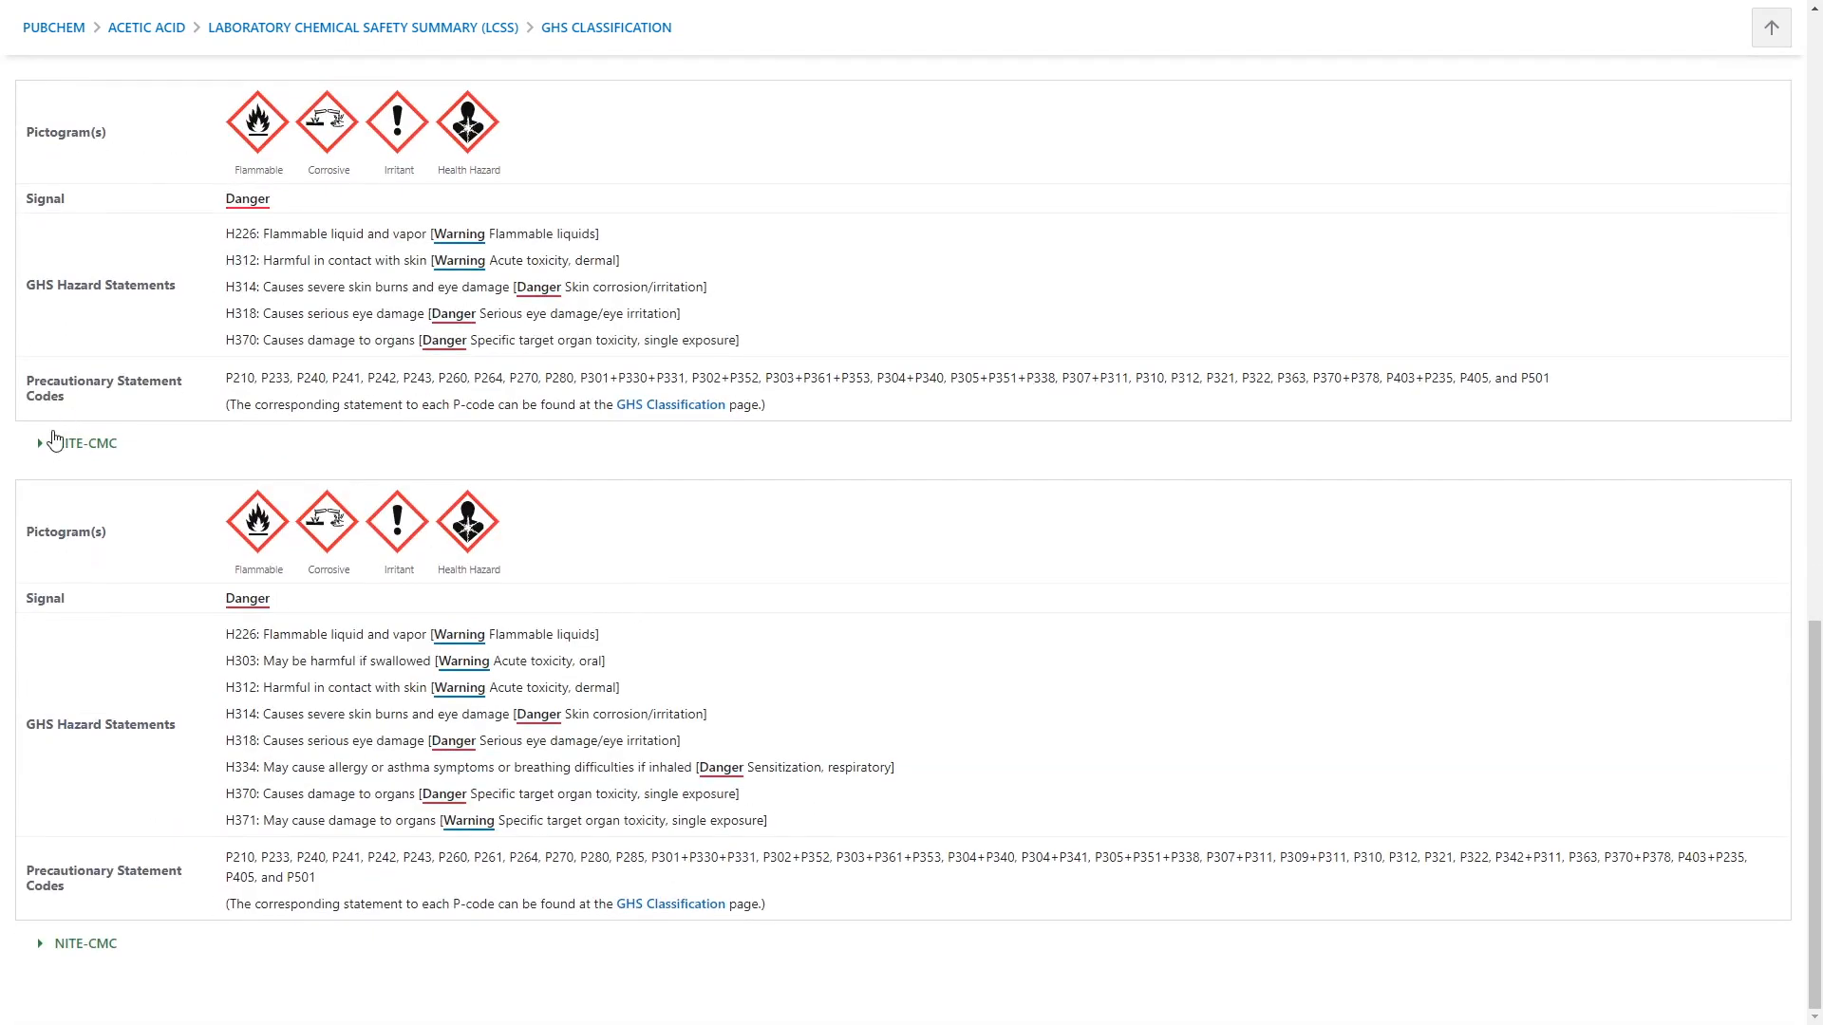
{"action": "left_click", "coordinate": [40, 443]}
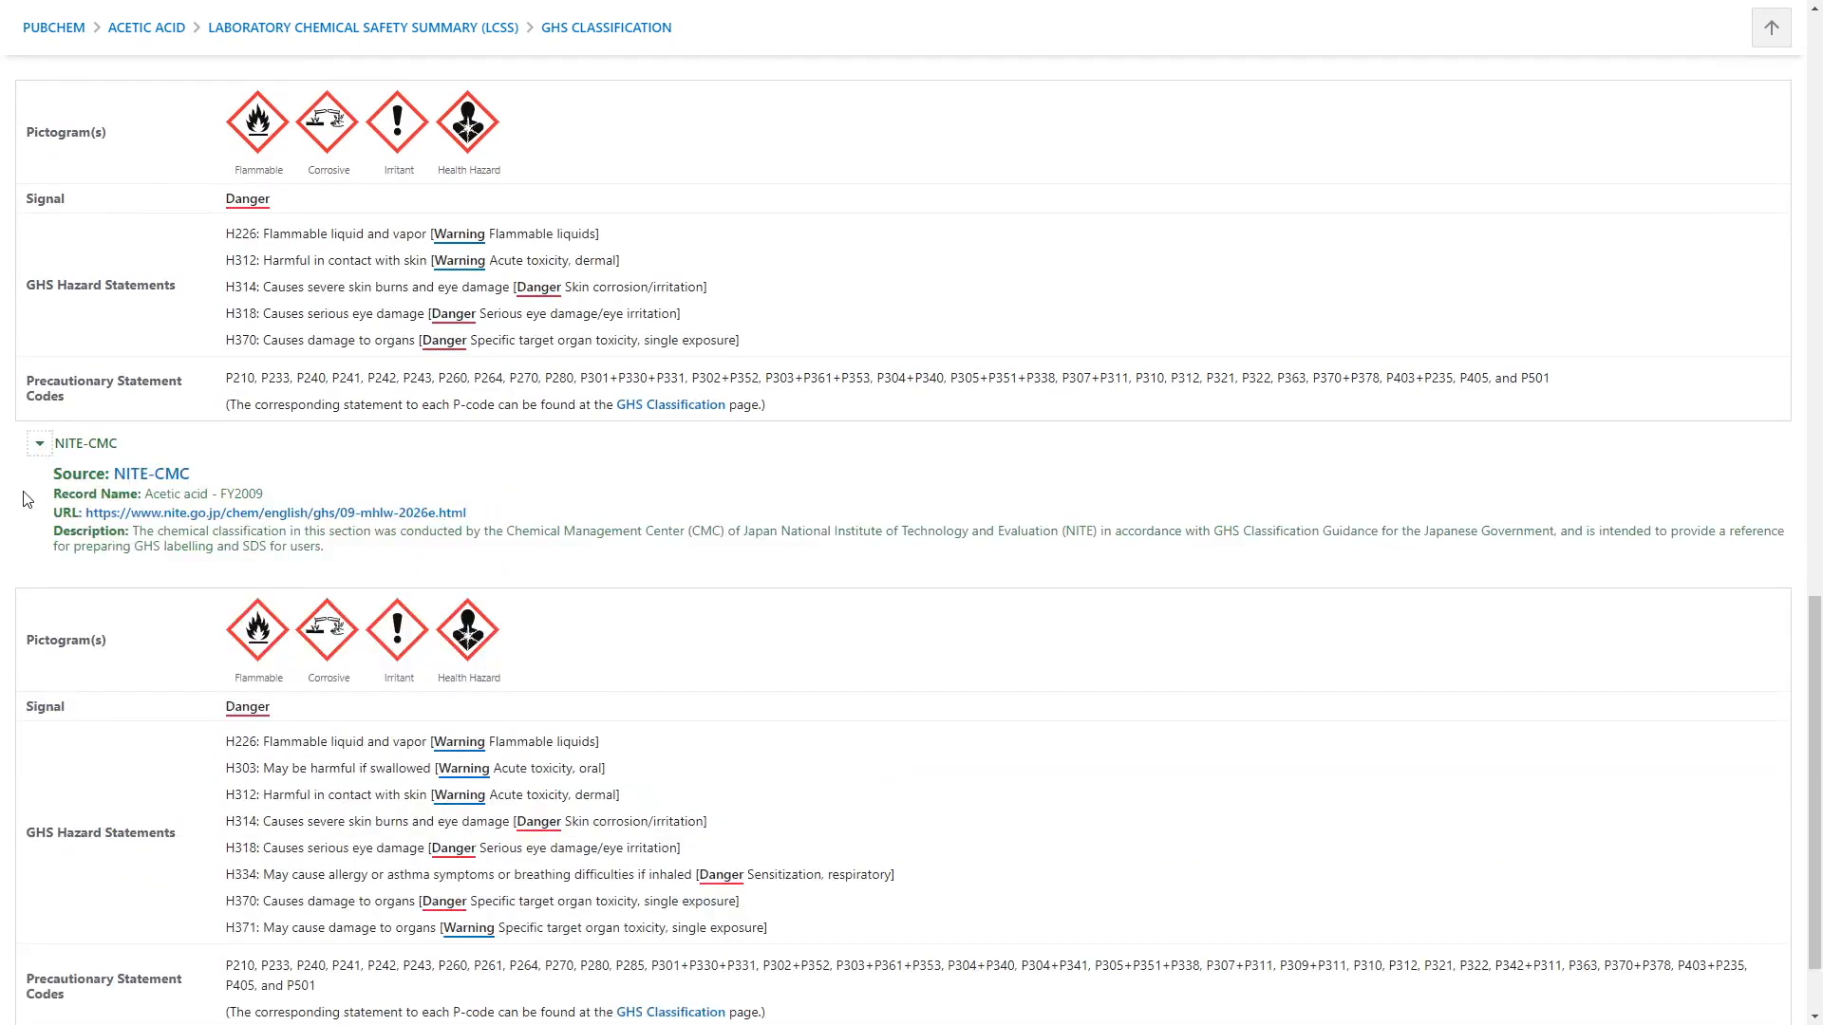
{"action": "mouse_move", "coordinate": [21, 532]}
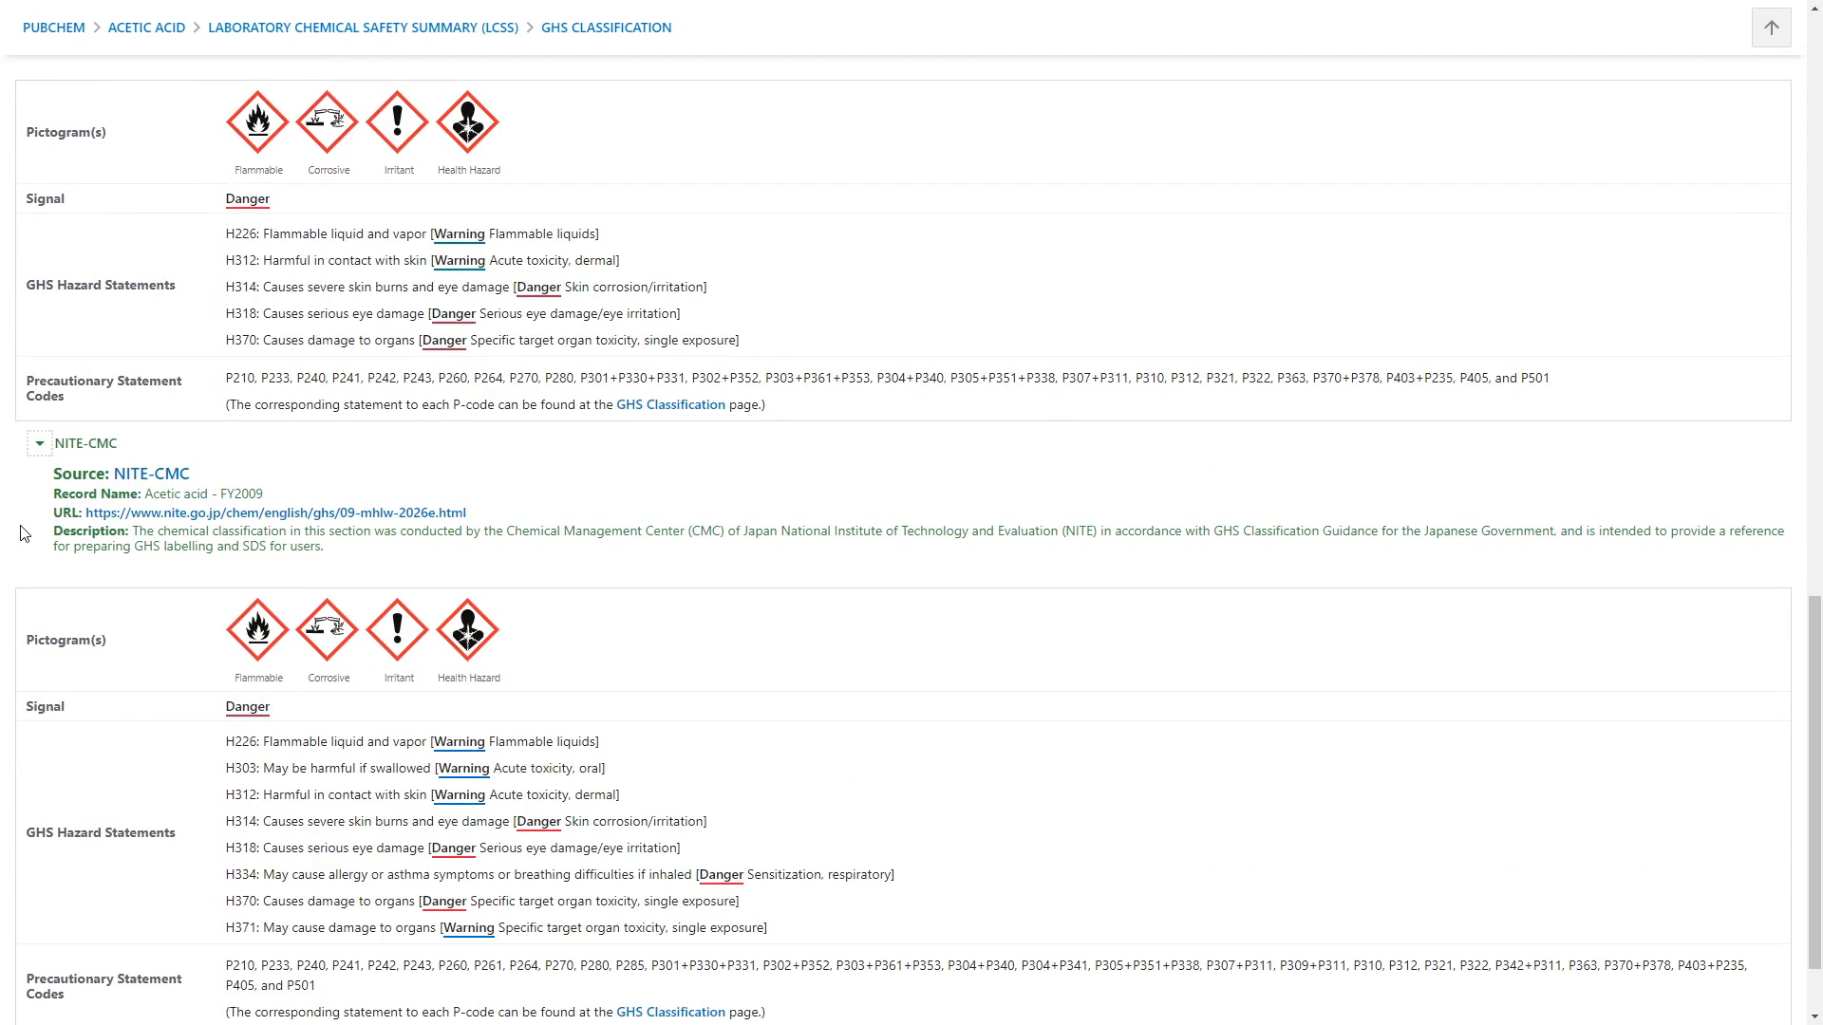
{"action": "scroll", "scroll_direction": "down", "scroll_amount": 3}
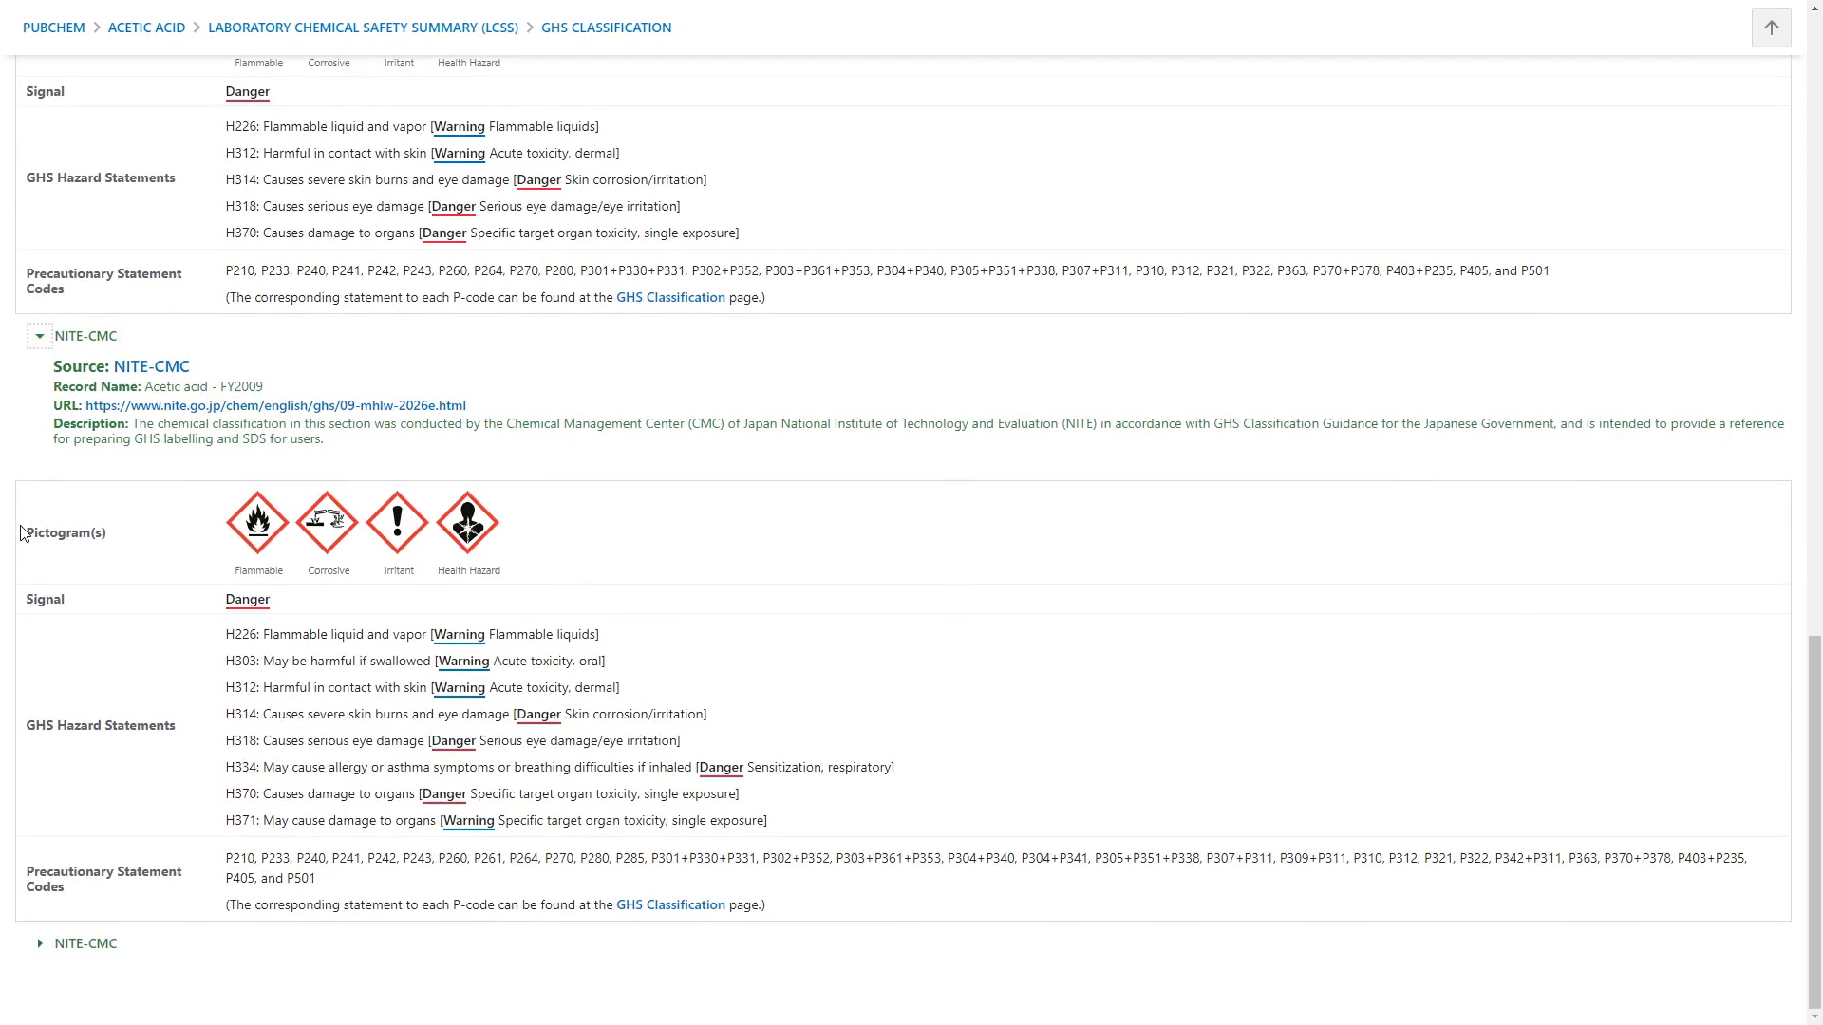
{"action": "left_click", "coordinate": [39, 943]}
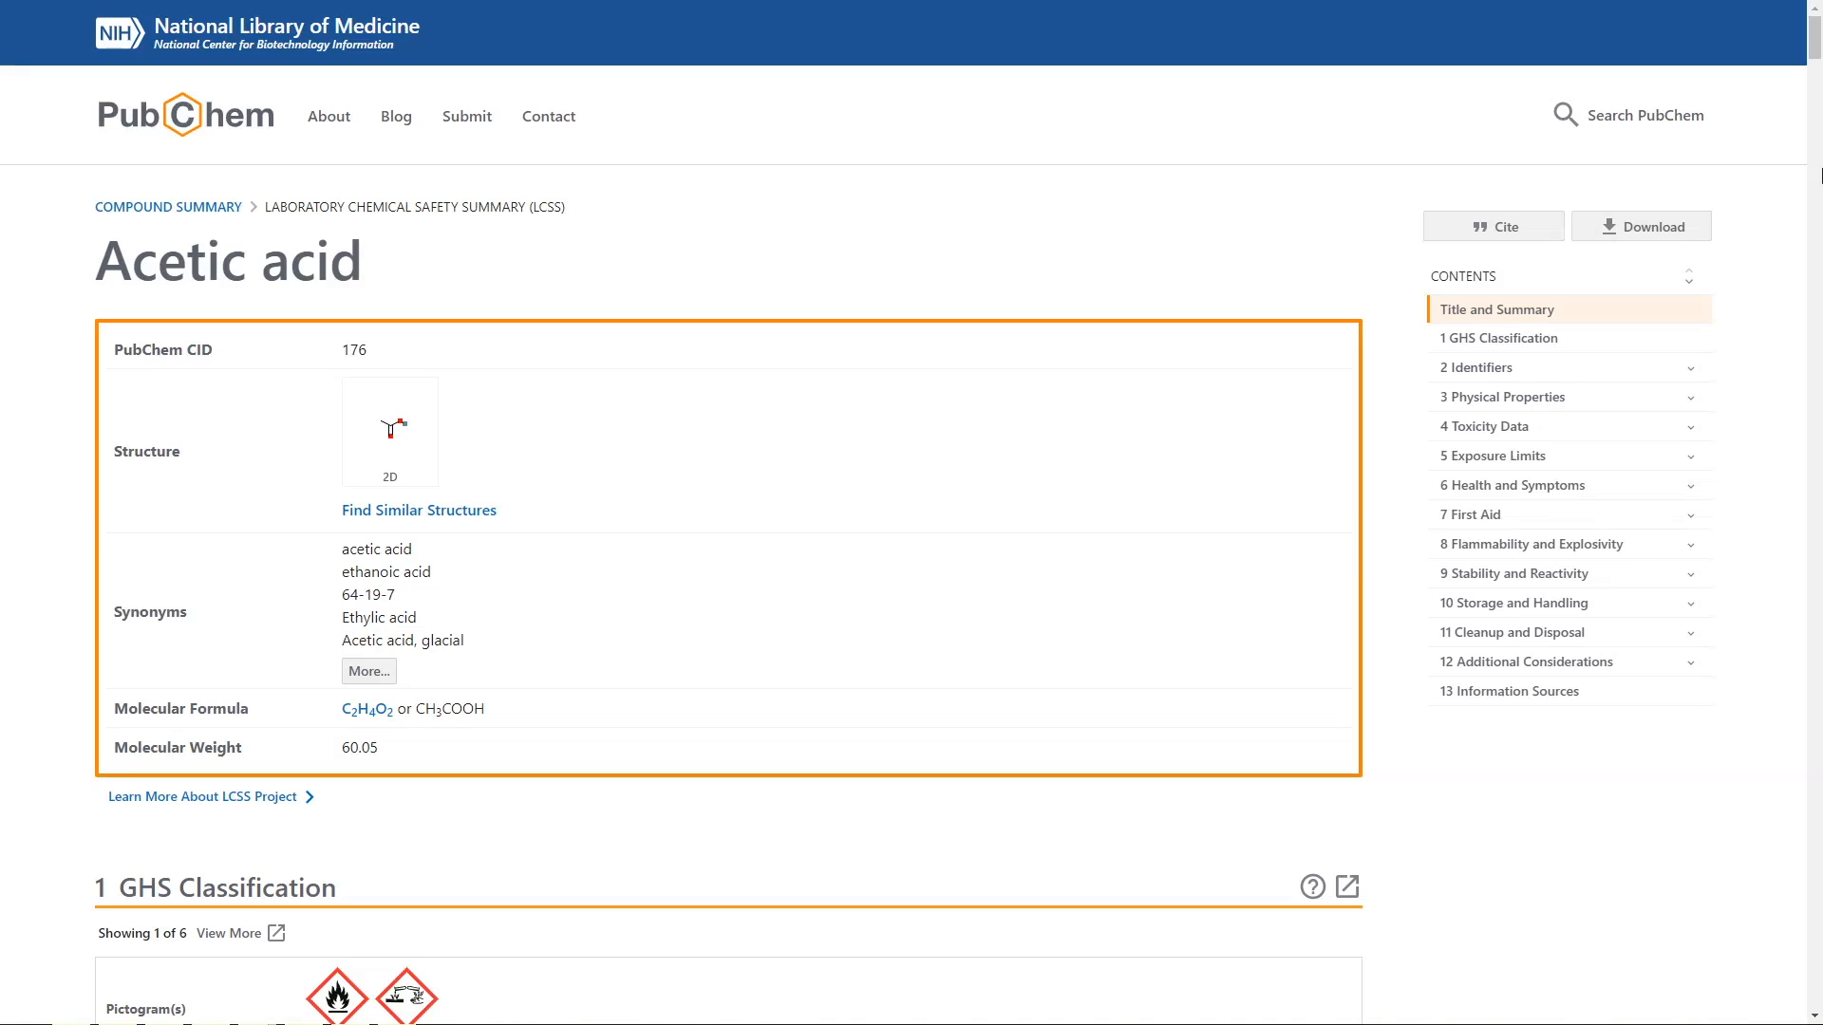
{"action": "mouse_move", "coordinate": [1610, 573]}
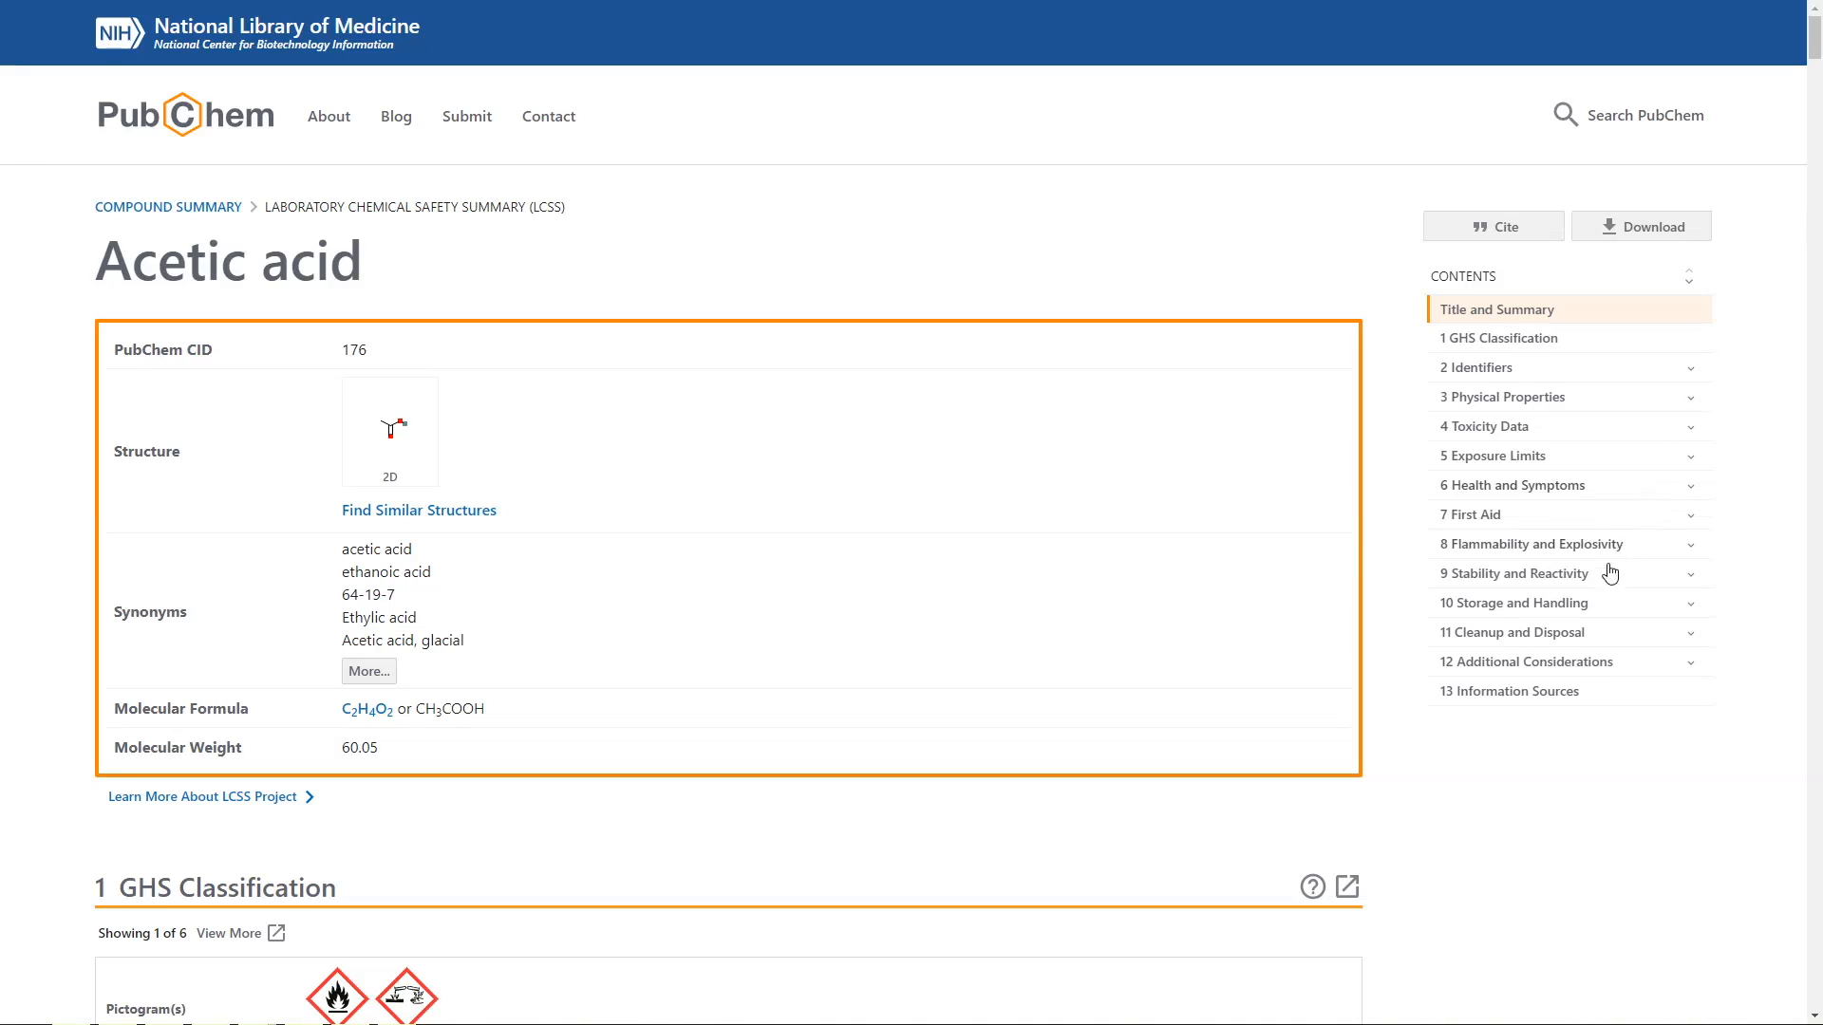
Step: Jump to '10 Storage and Handling' and scroll to 10.3 Personal Protective Equipment (PPE)
{"action": "left_click", "coordinate": [1515, 604]}
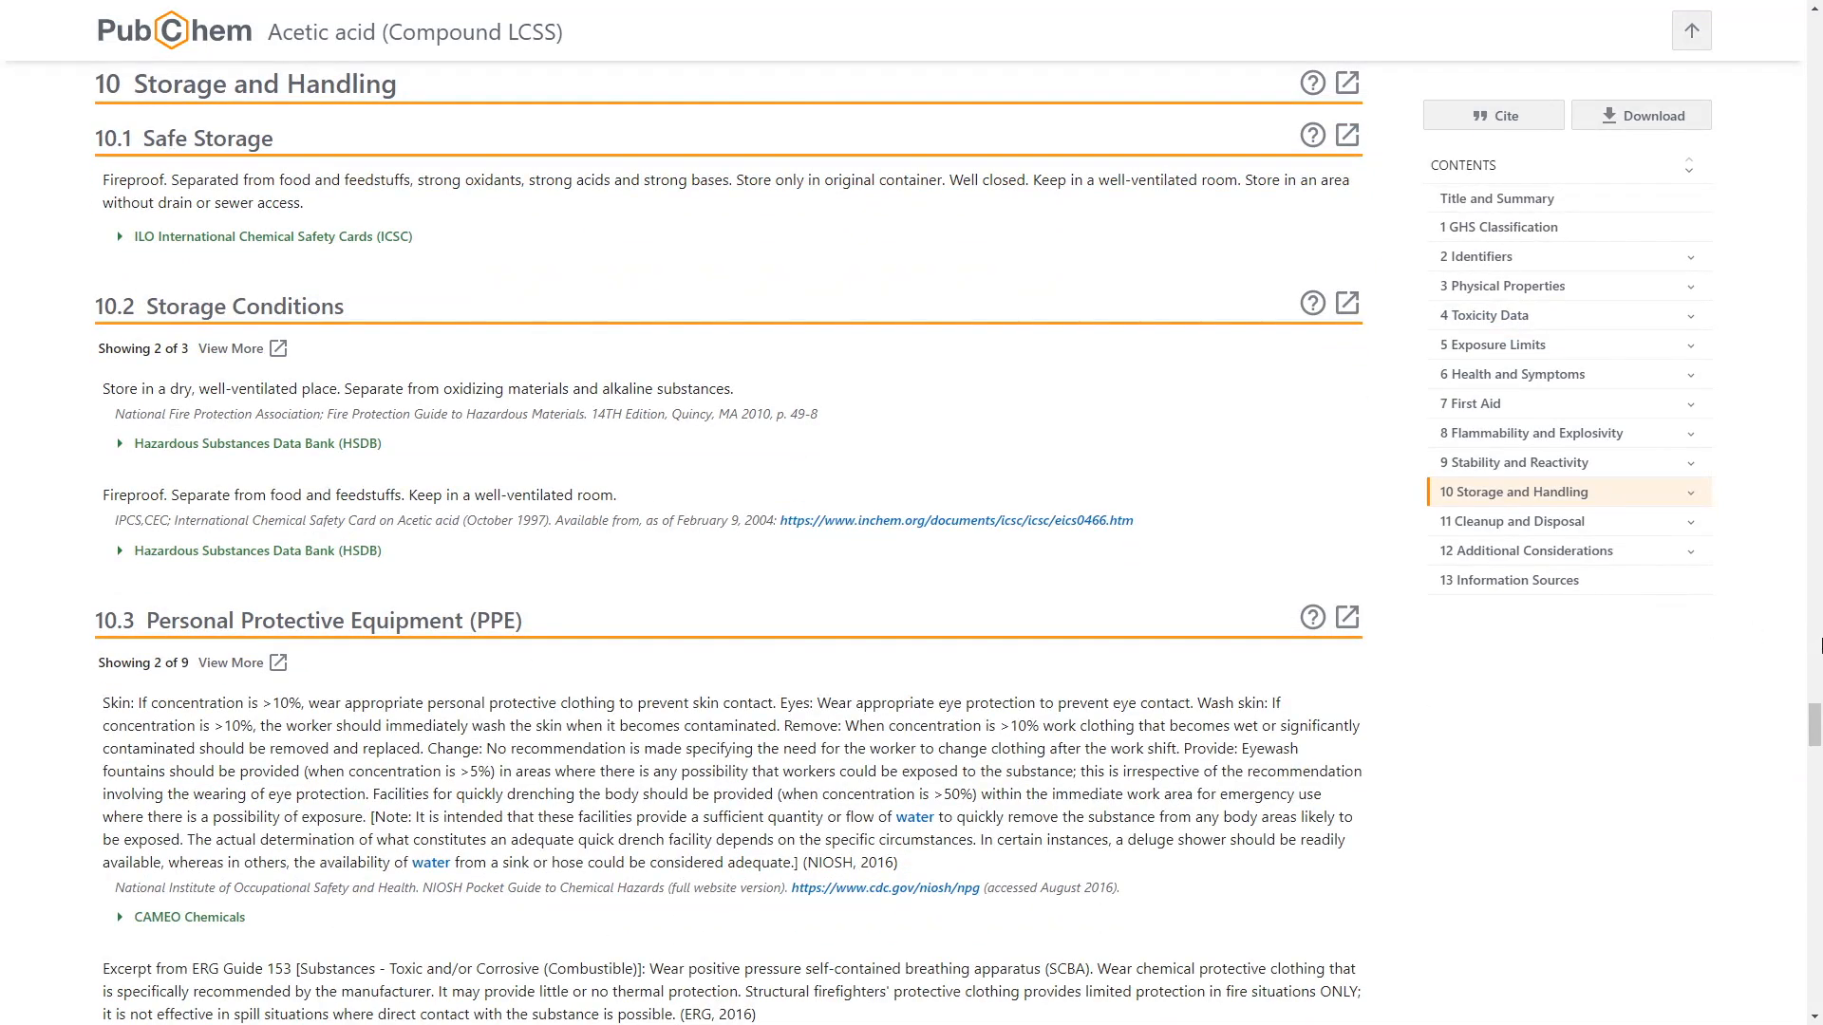
{"action": "scroll", "scroll_direction": "down", "scroll_amount": 3}
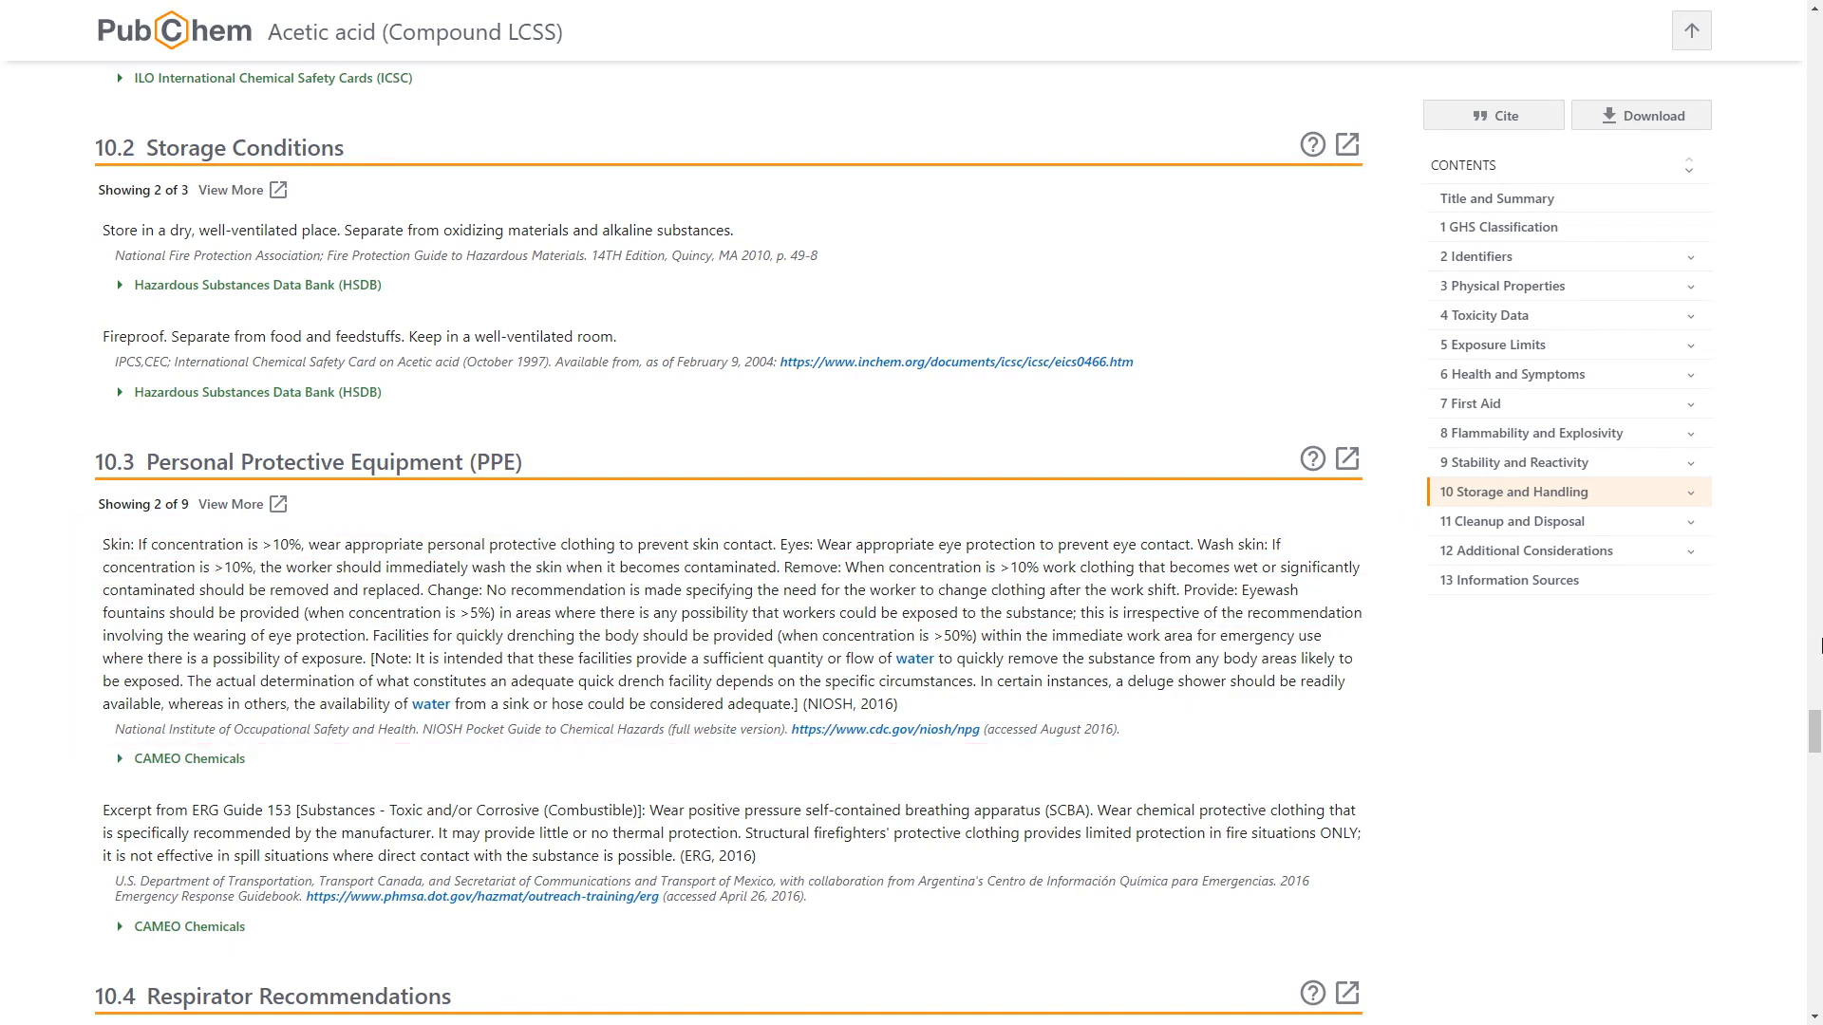
{"action": "mouse_move", "coordinate": [1740, 677]}
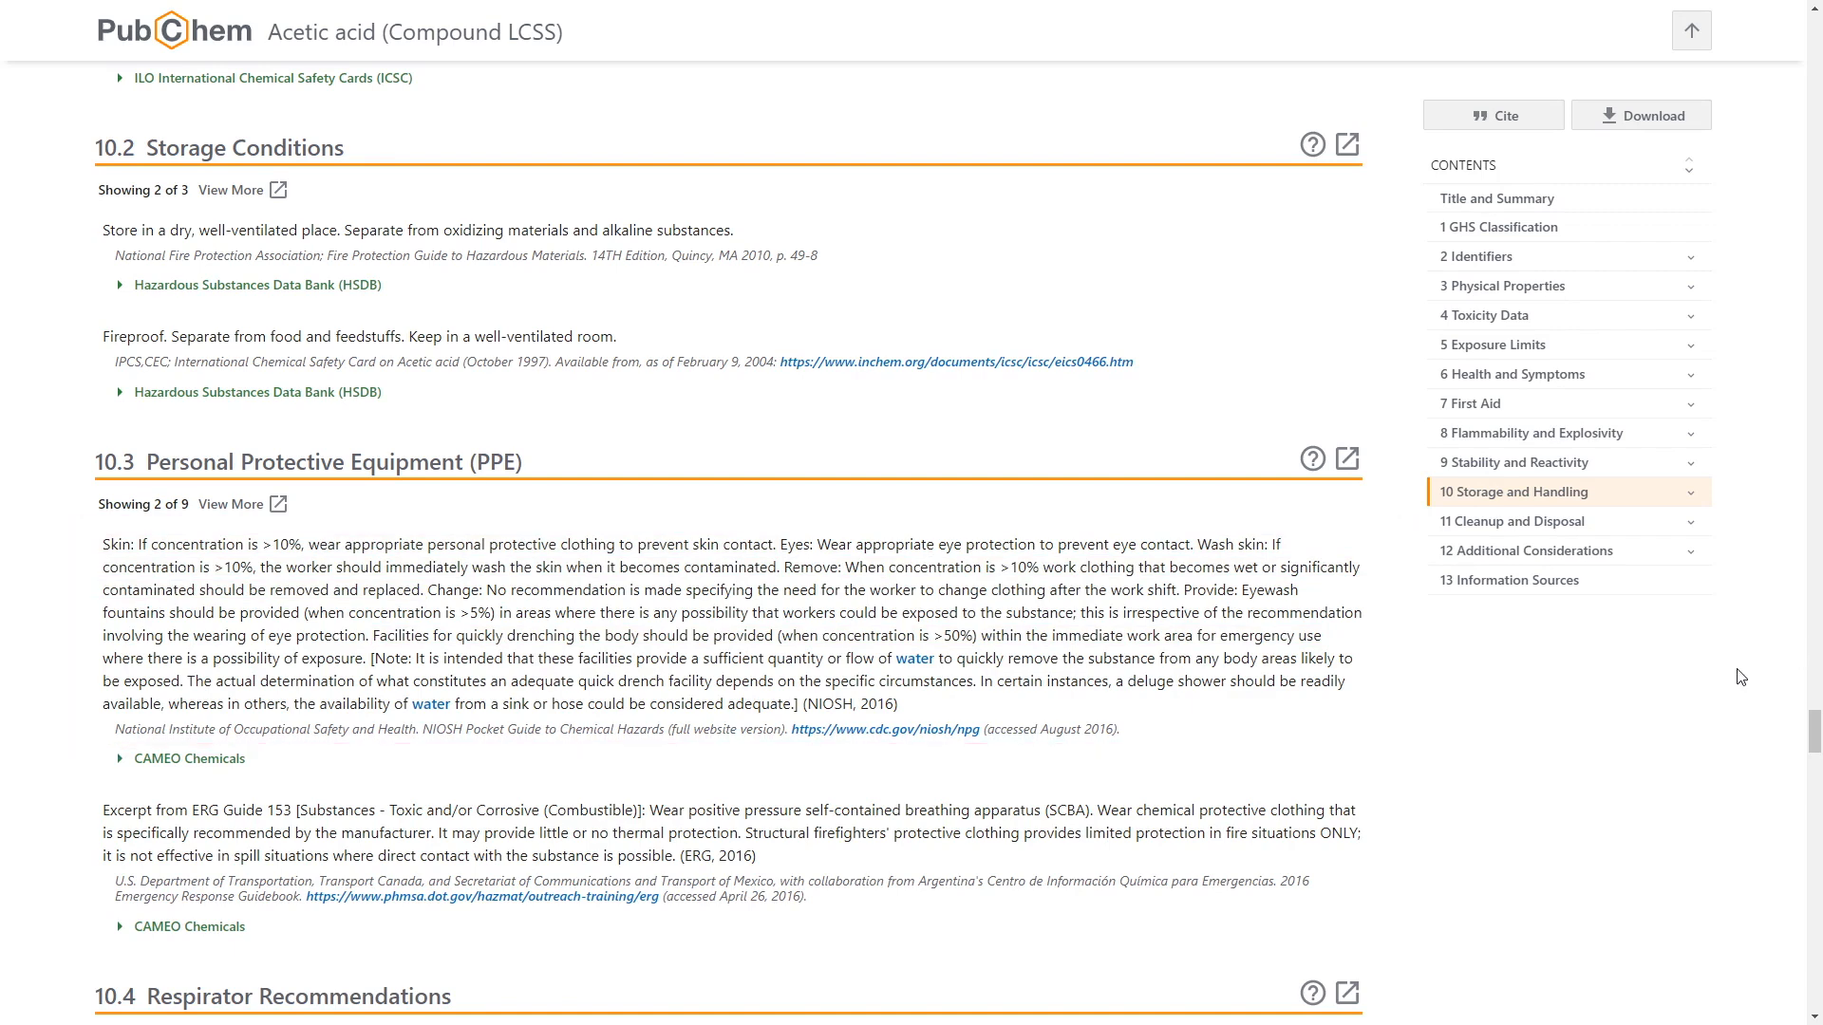